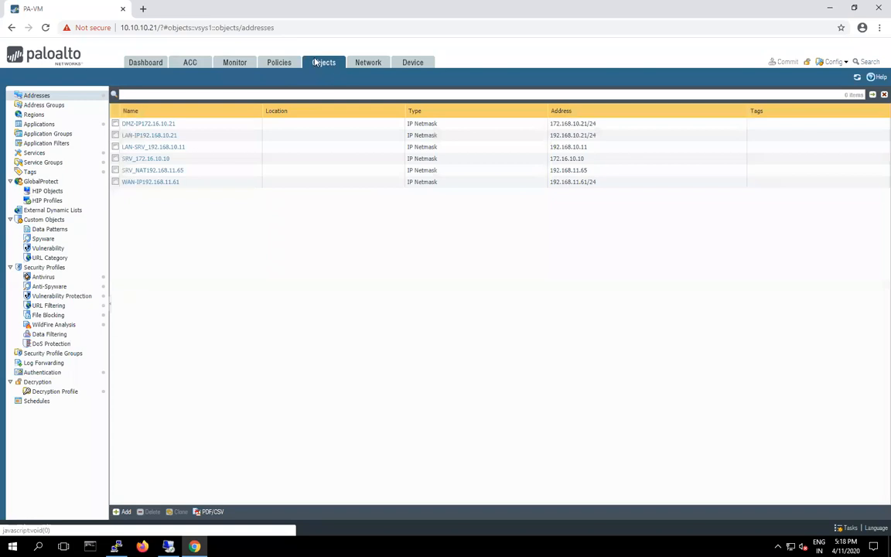
mouse_move(292, 174)
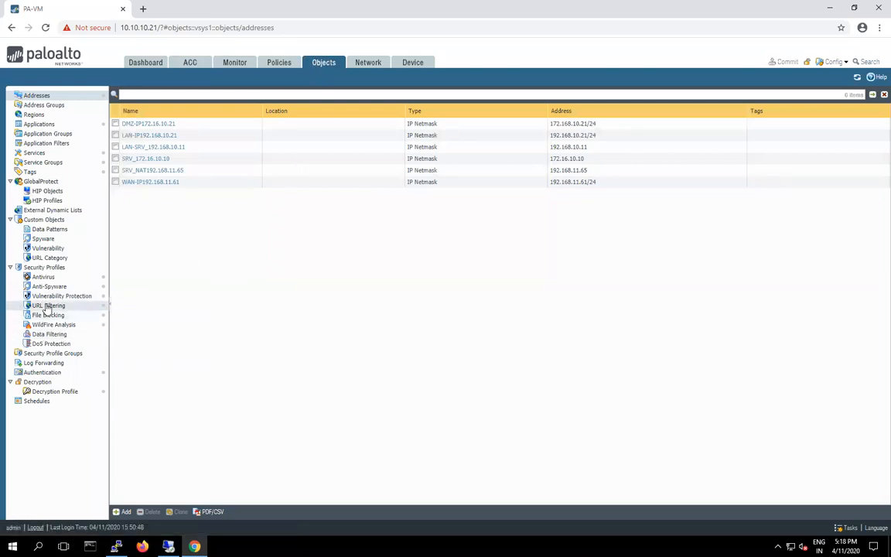
View the URL Filtering security profiles, then open a new Chrome tab.
click(48, 304)
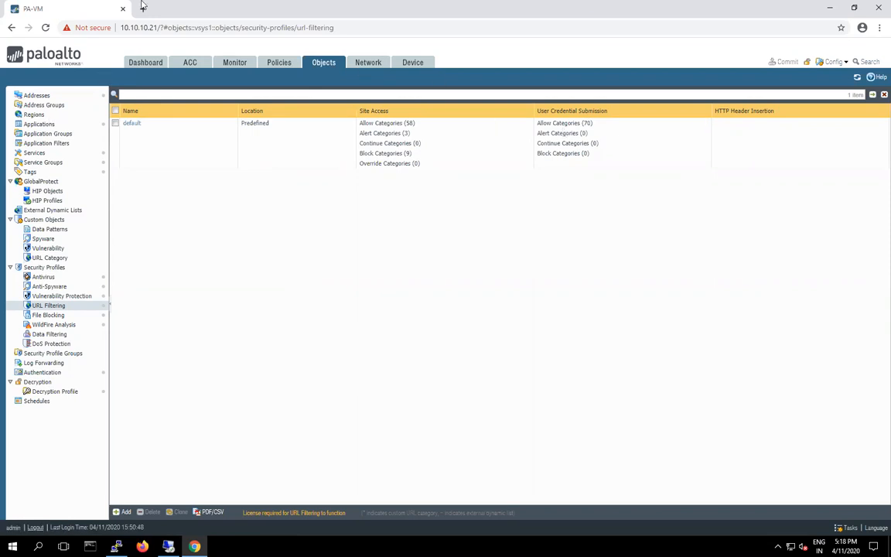
click(269, 9)
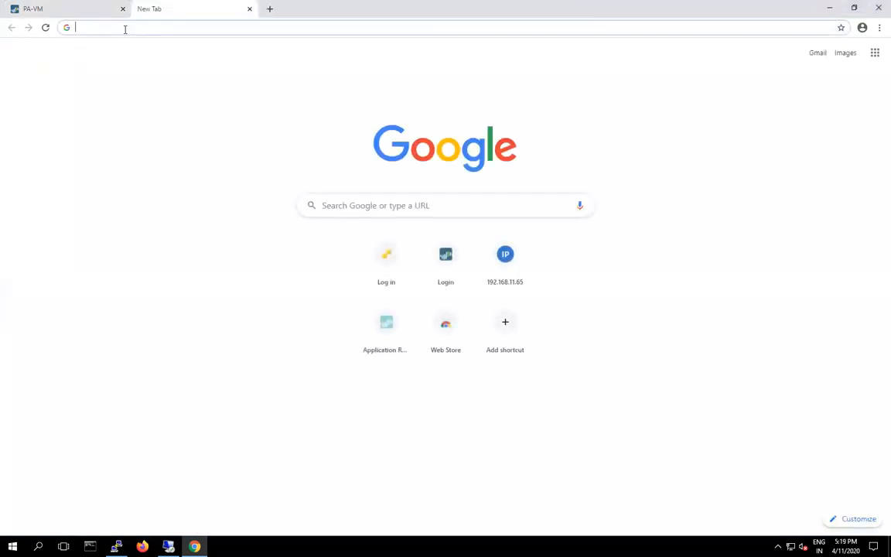
Search Google for 'test a site' and open the Palo Alto Networks Test A Site result.
text(test a site)
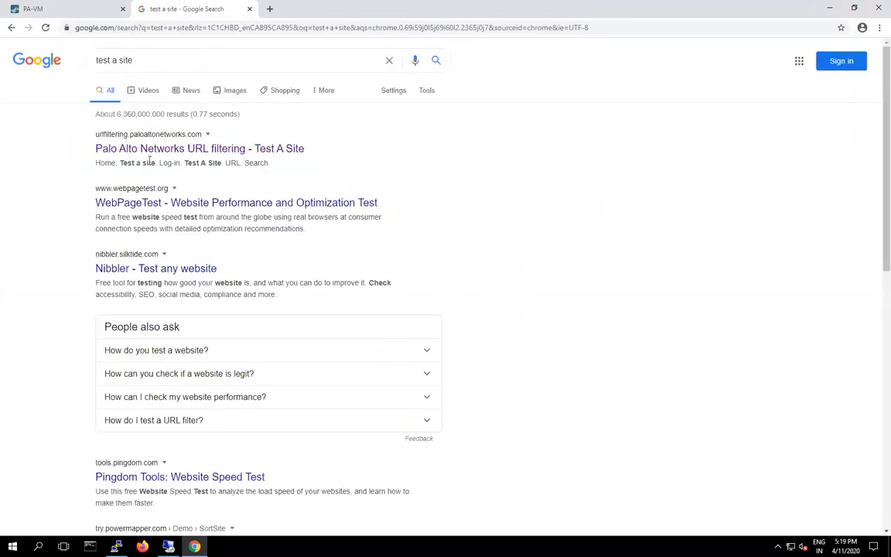
click(200, 148)
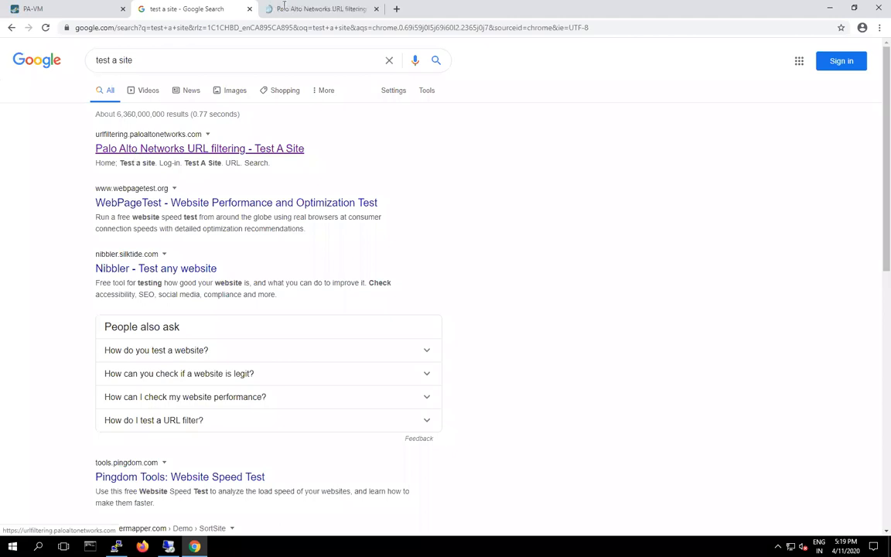
mouse_move(318, 9)
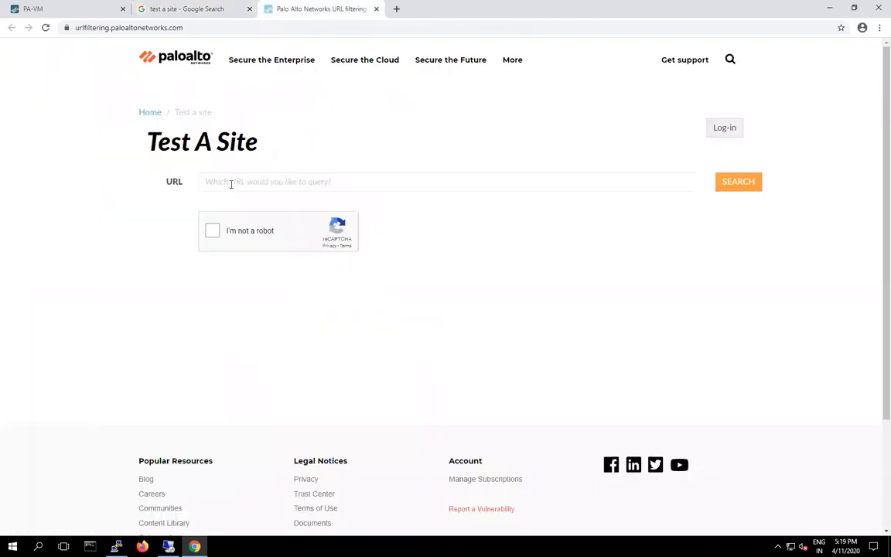
Enter foxnews.com as the URL to test and tick 'I'm not a robot'.
click(448, 181)
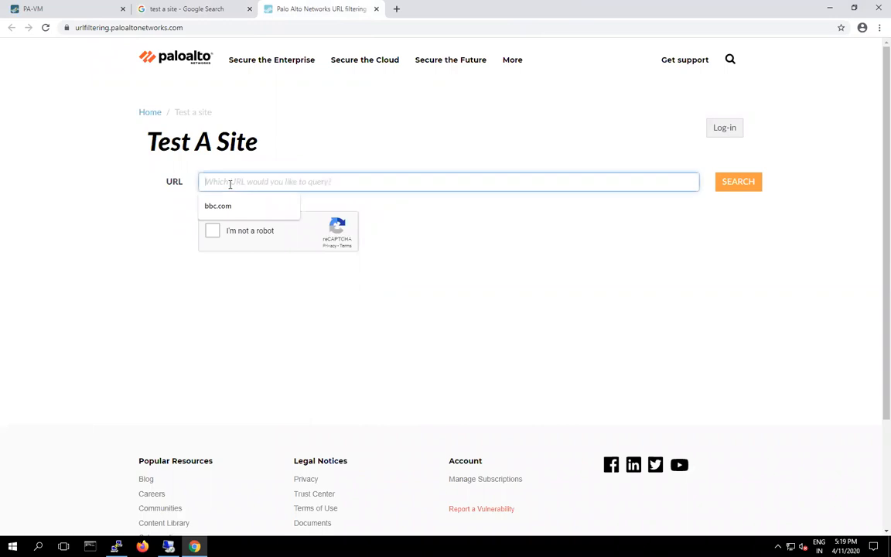
text(foxnews.com)
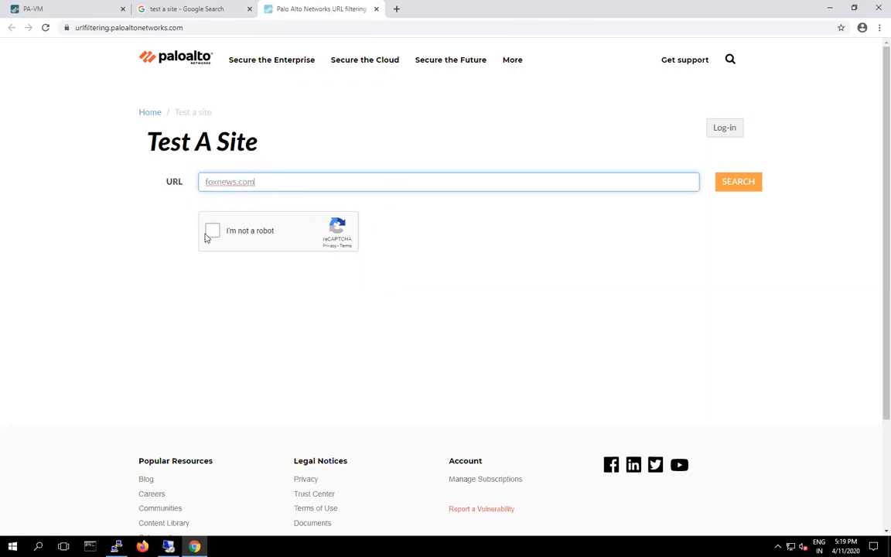
click(212, 230)
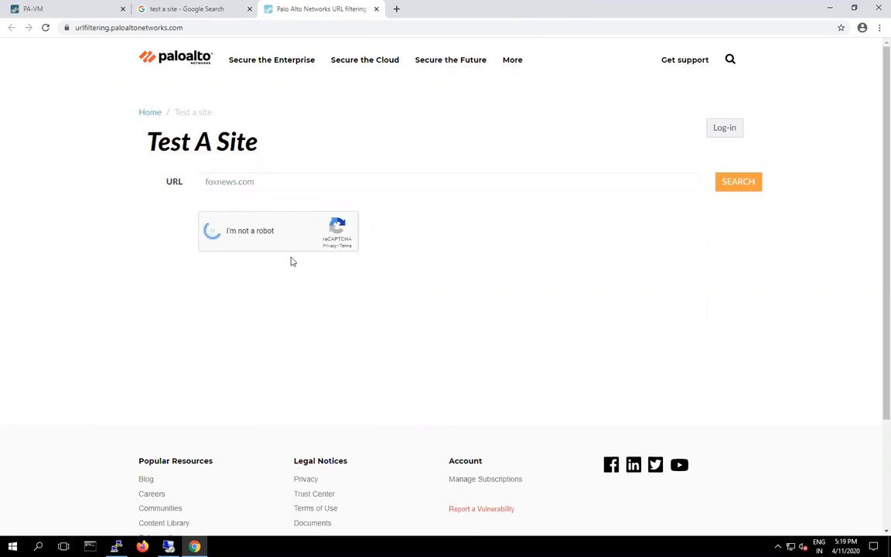
click(212, 231)
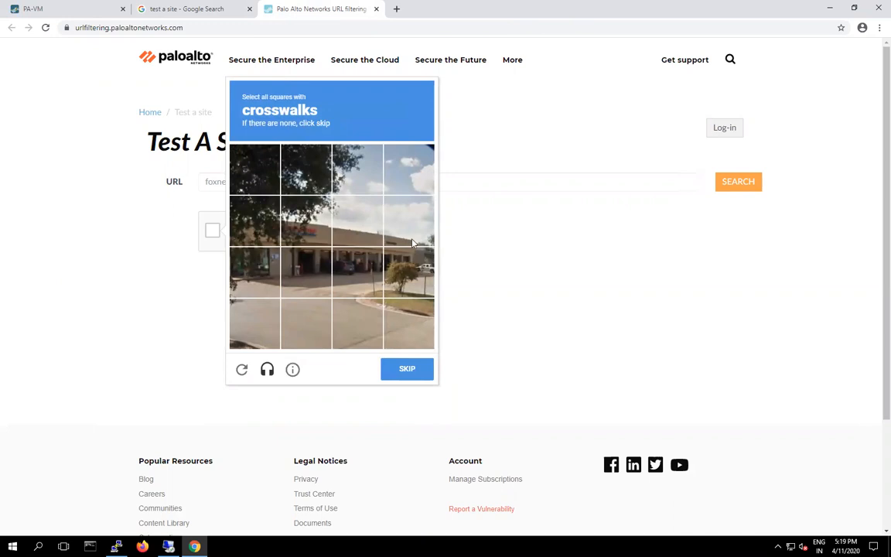
mouse_move(308, 292)
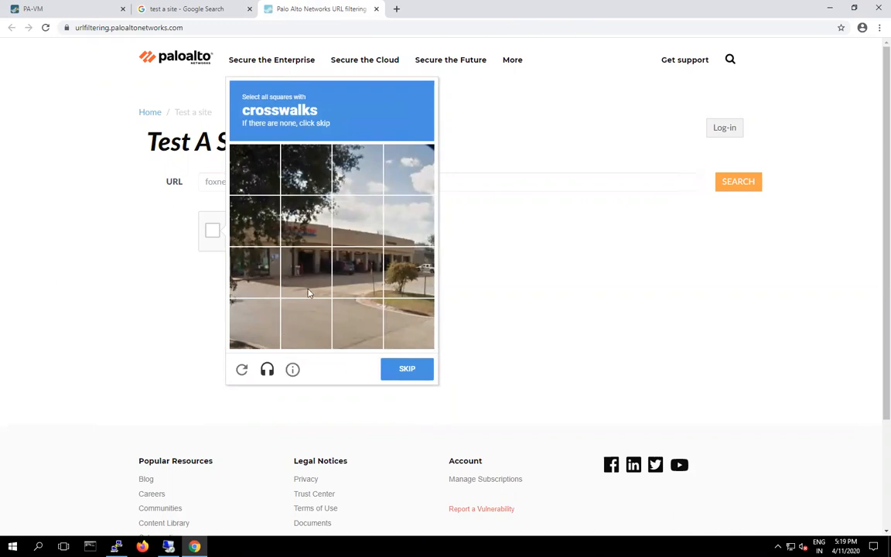
mouse_move(249, 278)
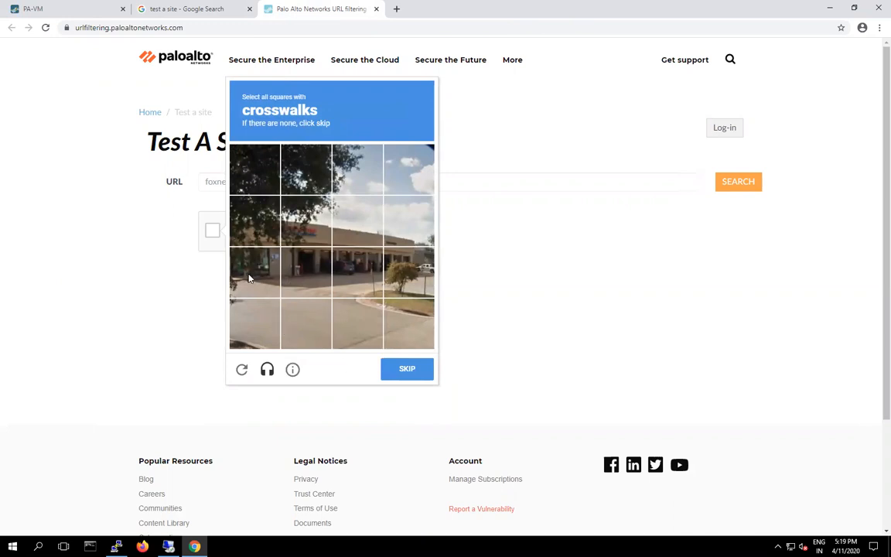
Select the crosswalk tiles in both image sets and submit the reCAPTCHA challenge.
click(305, 272)
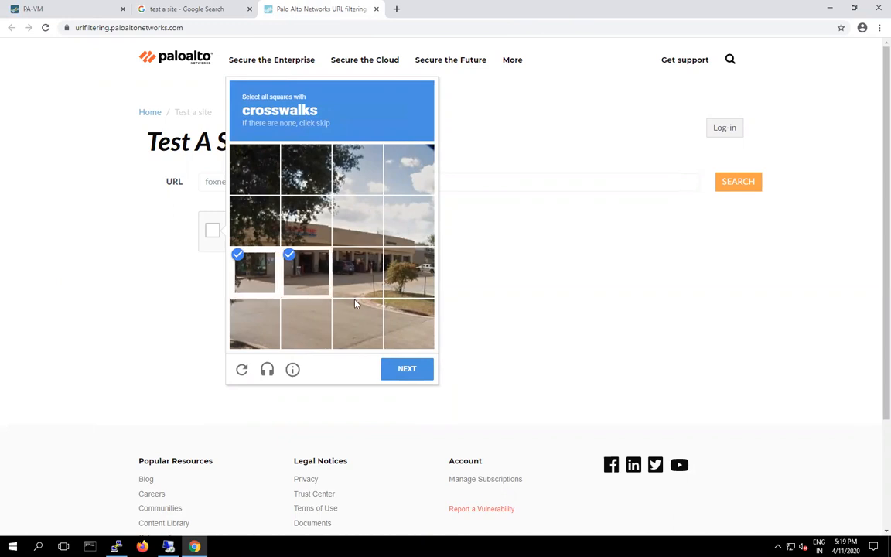
click(357, 324)
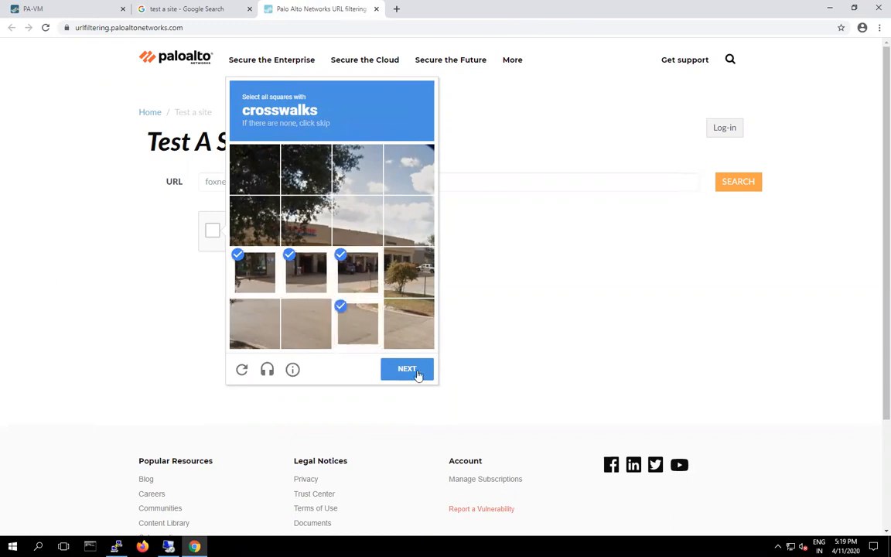
click(407, 368)
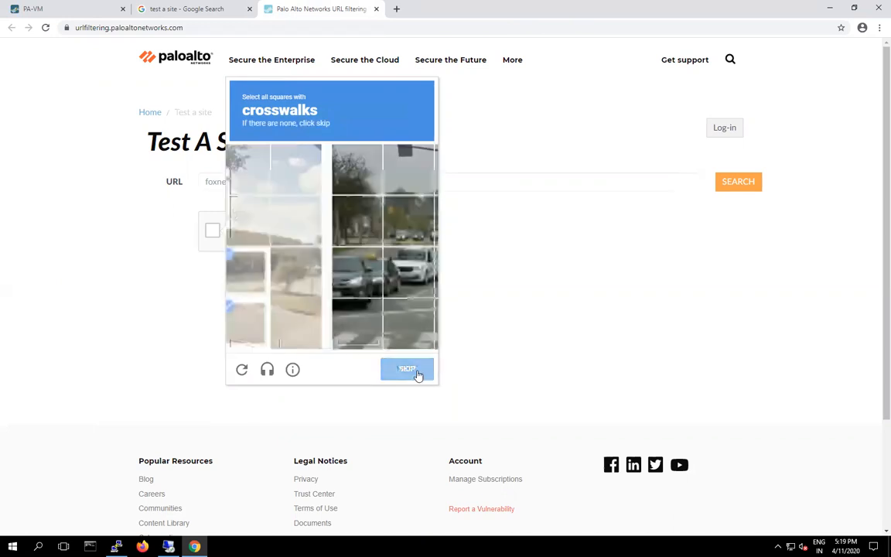
click(407, 369)
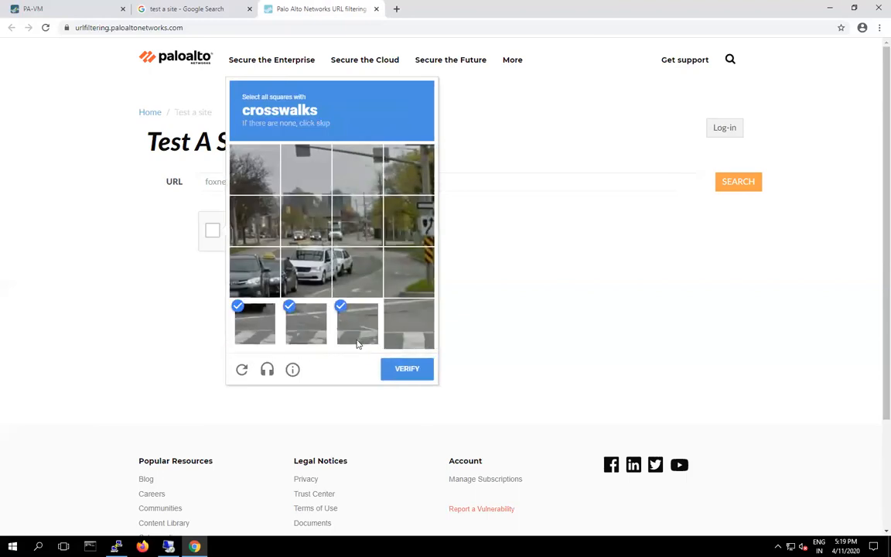
click(408, 323)
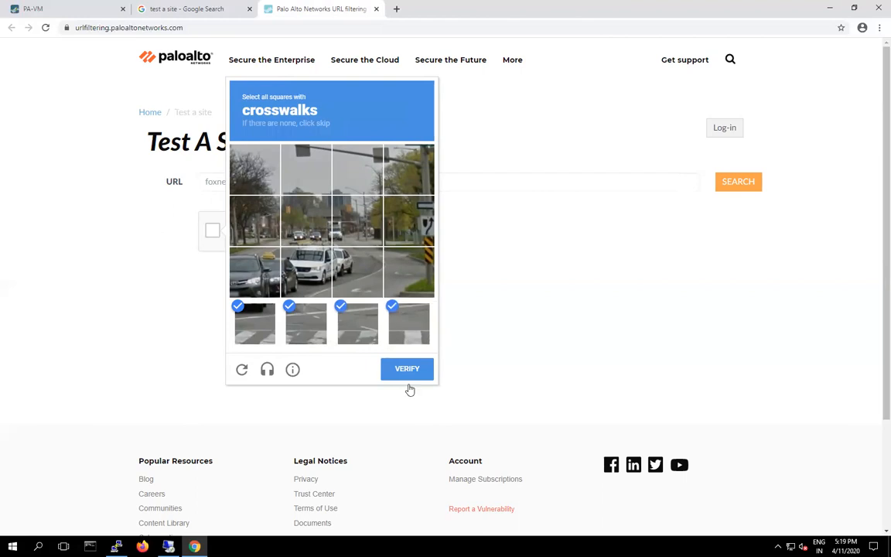
click(407, 369)
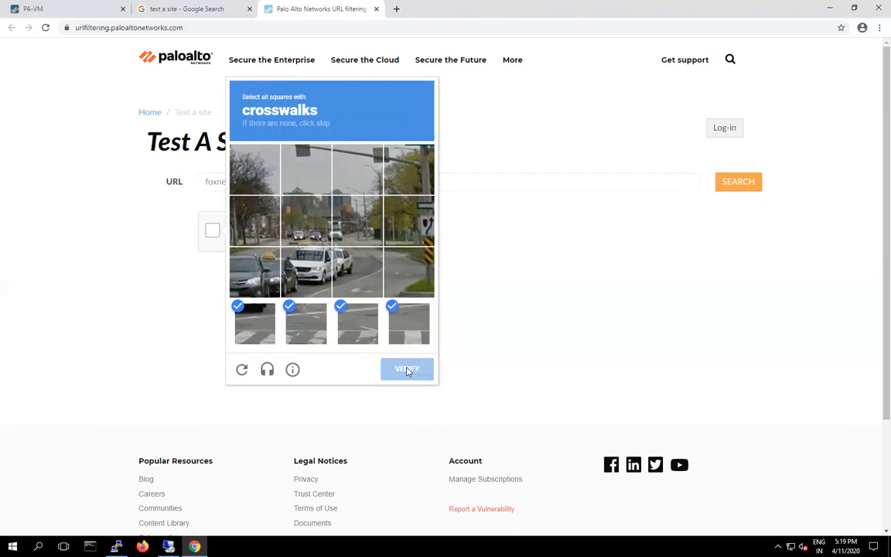
click(407, 369)
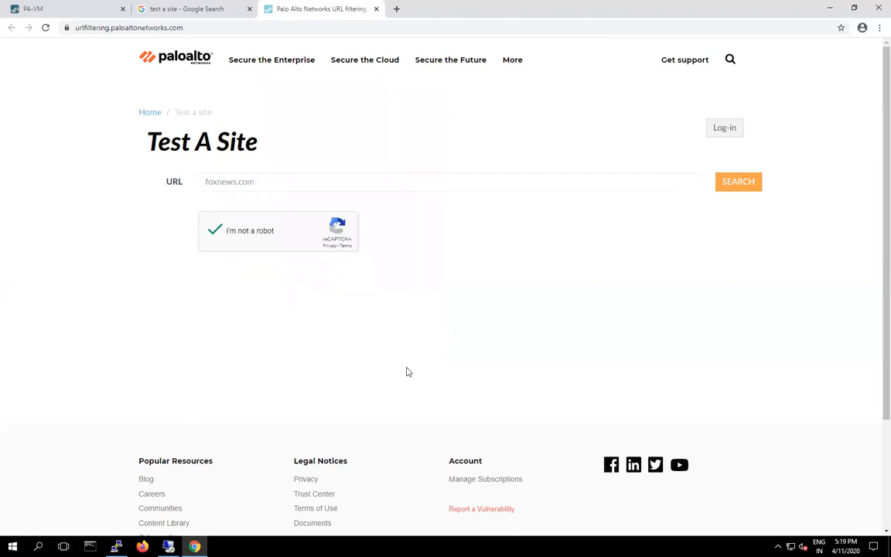
Look up foxnews.com, confirm it is categorized as News, and close the test site tab.
click(737, 181)
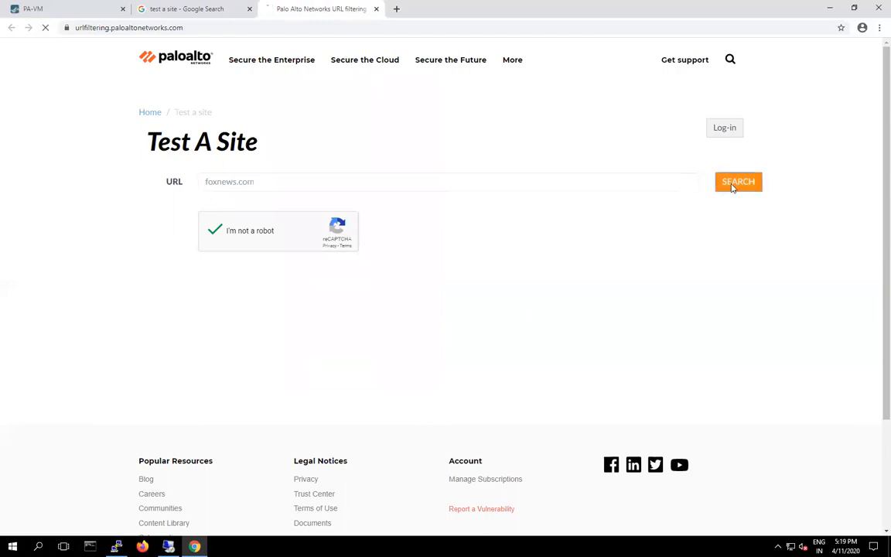
click(738, 181)
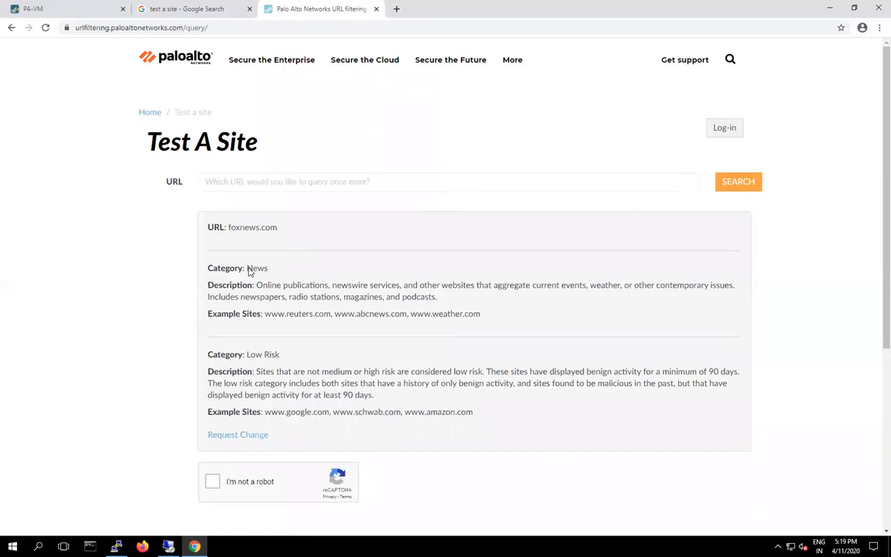
double_click(230, 267)
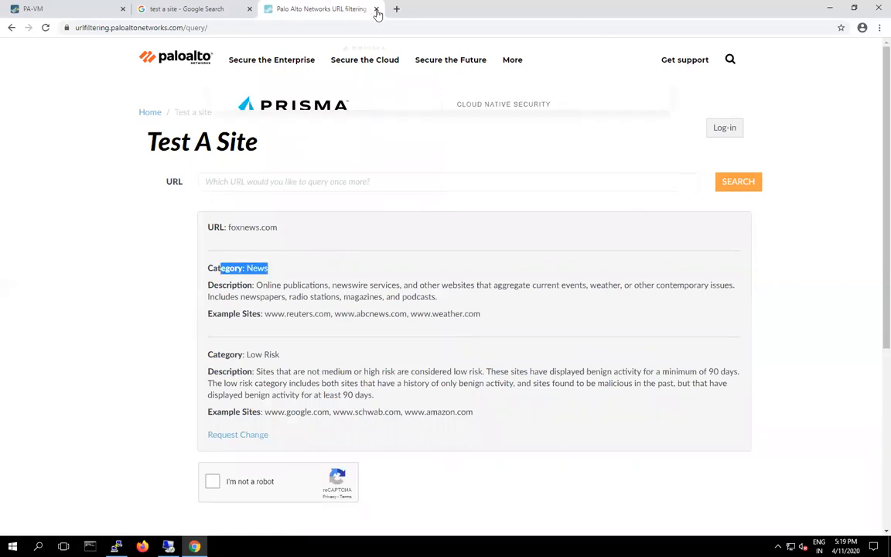
click(376, 9)
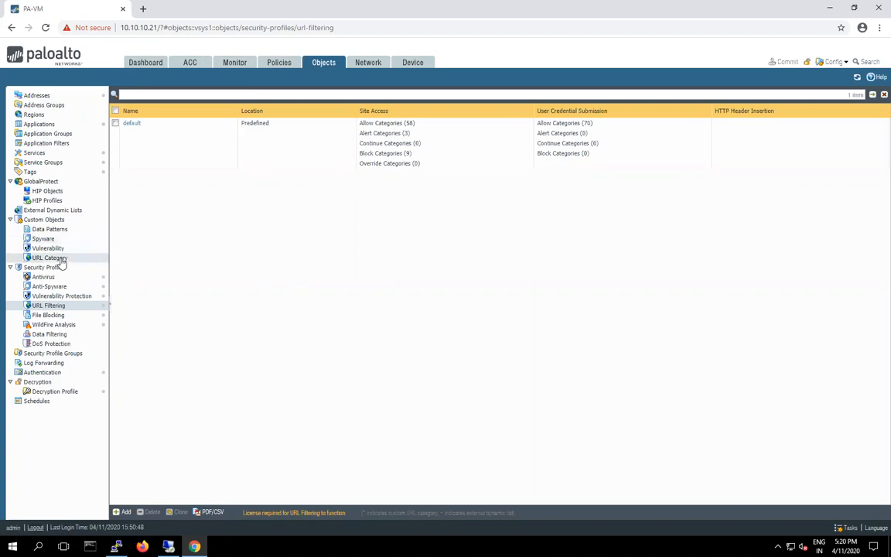
Show Custom Objects > URL Category and add a new custom URL category.
click(49, 258)
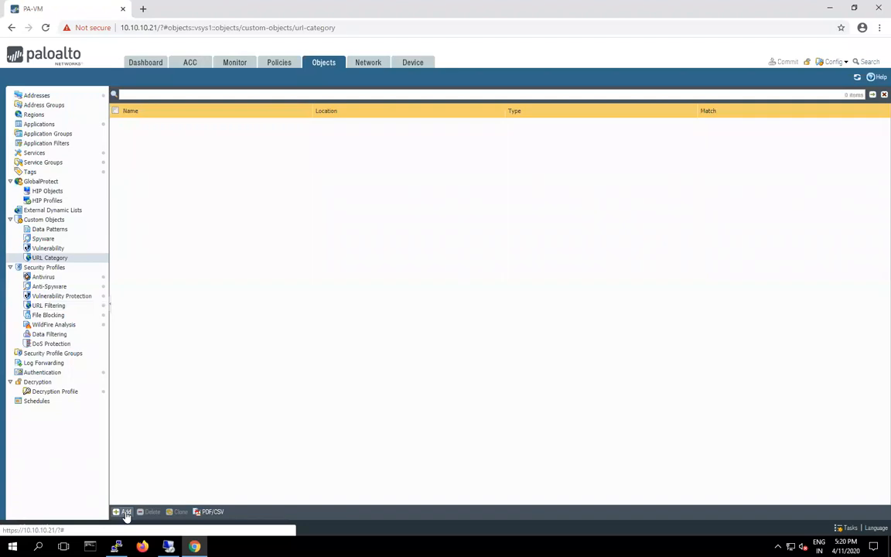
click(122, 511)
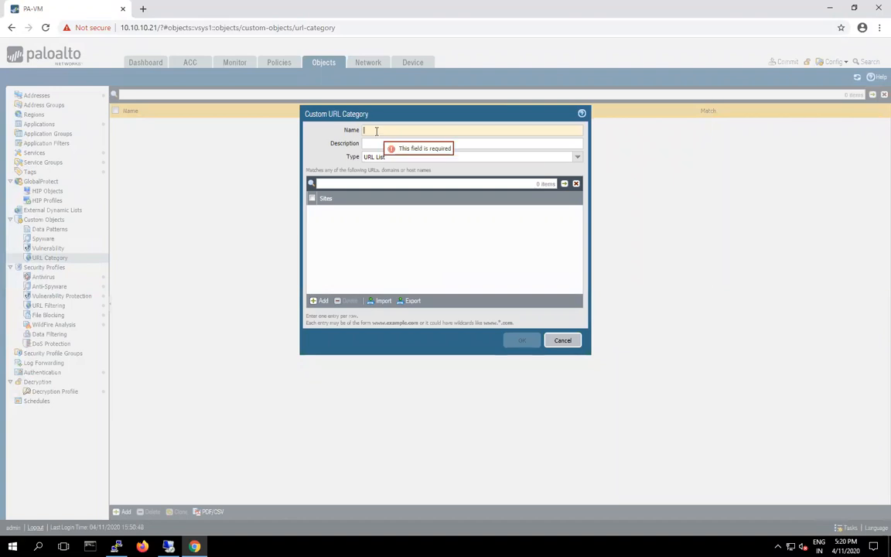
Name the category 'BLock-News' and add foxnews.com and *.foxnews.com as sites.
text(BLock)
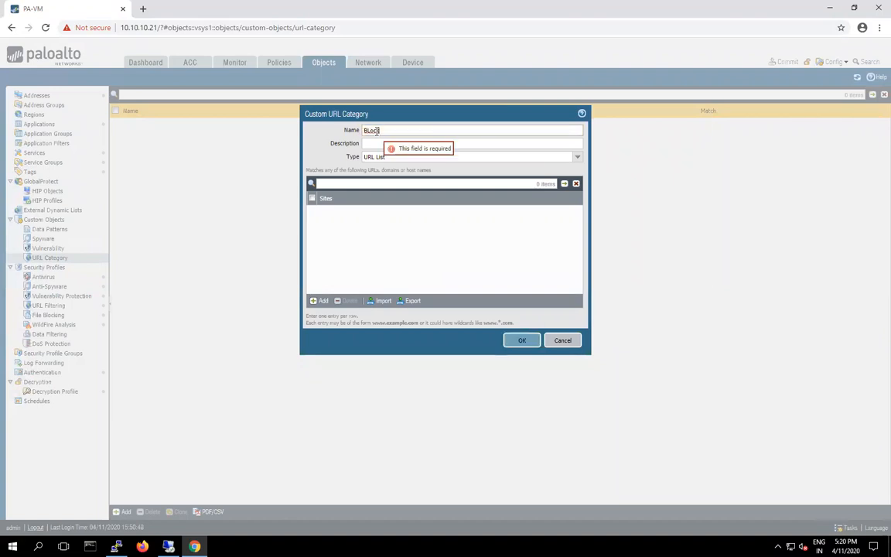
text(-News)
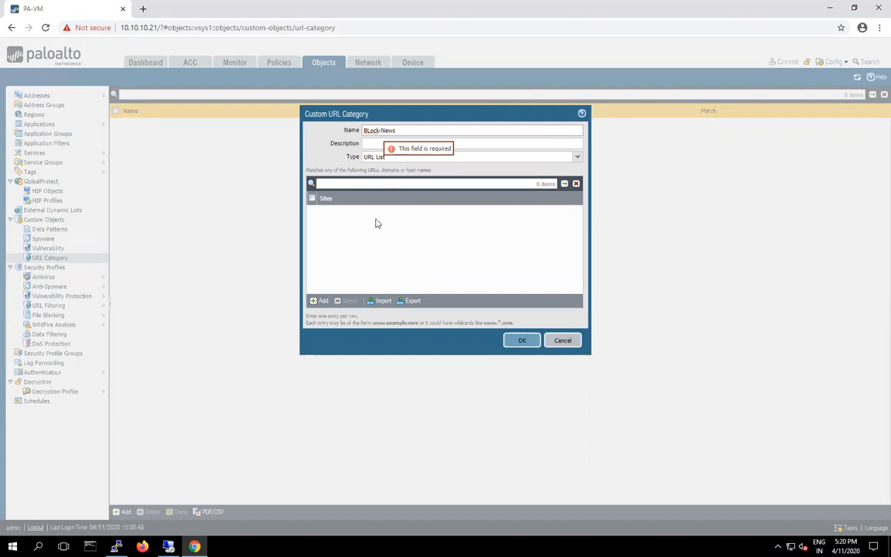
click(321, 301)
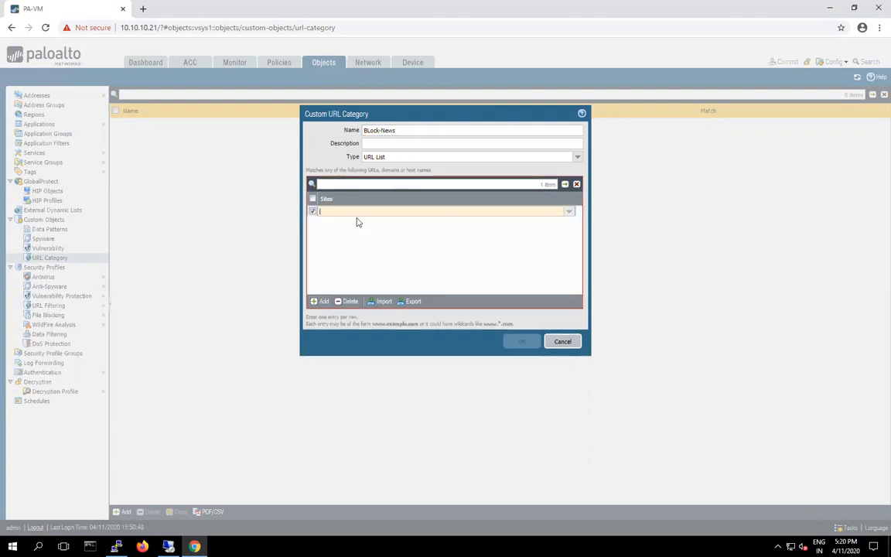
text(foxn)
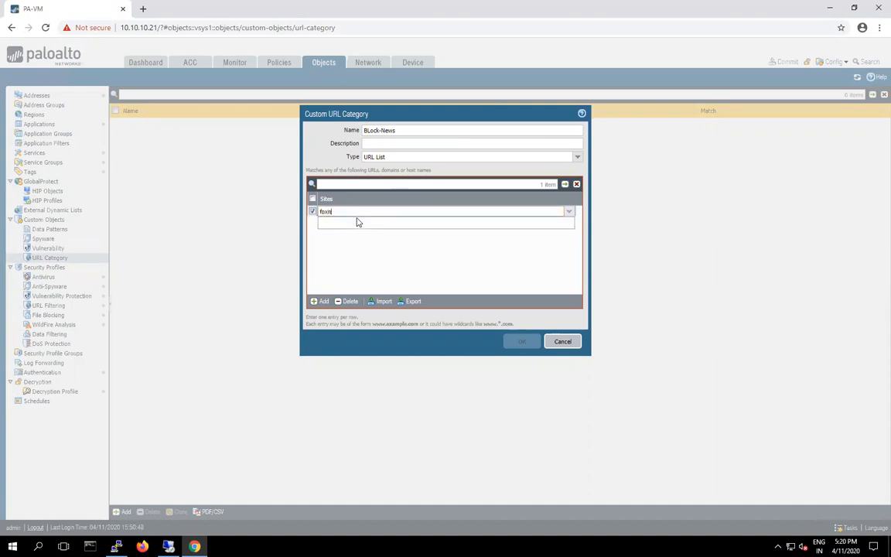
text(ews.com)
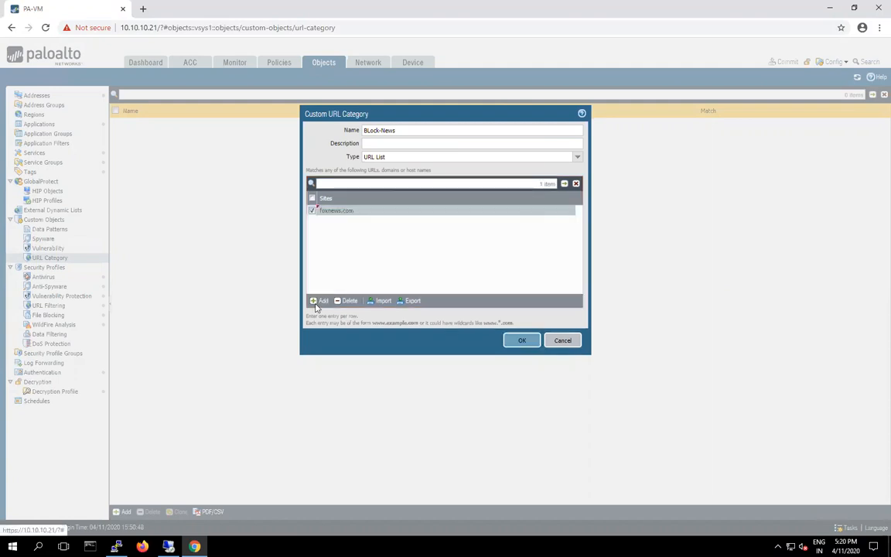
click(321, 301)
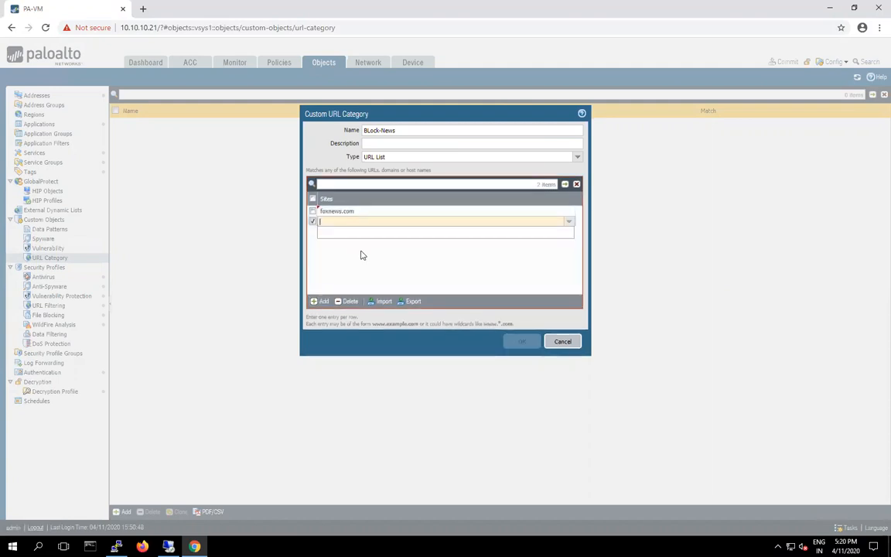
text(*.foxnews.com)
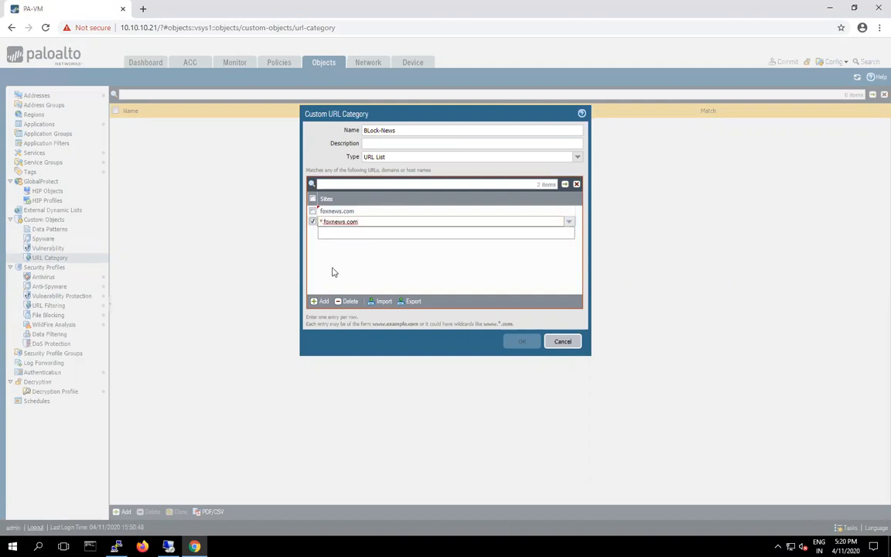
Add bbc.com, *.bbc.com, msnbc.com and *.msnbc.com, then save the category.
click(321, 301)
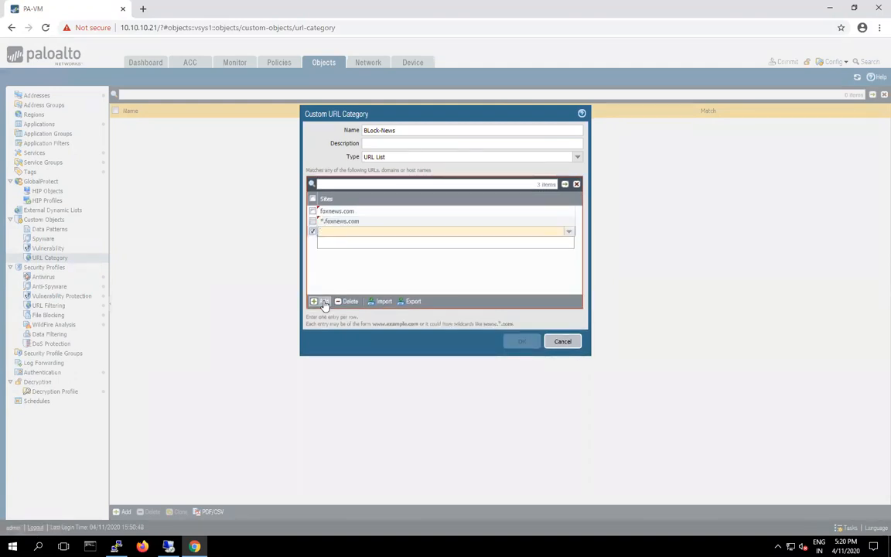
text(bbc.com)
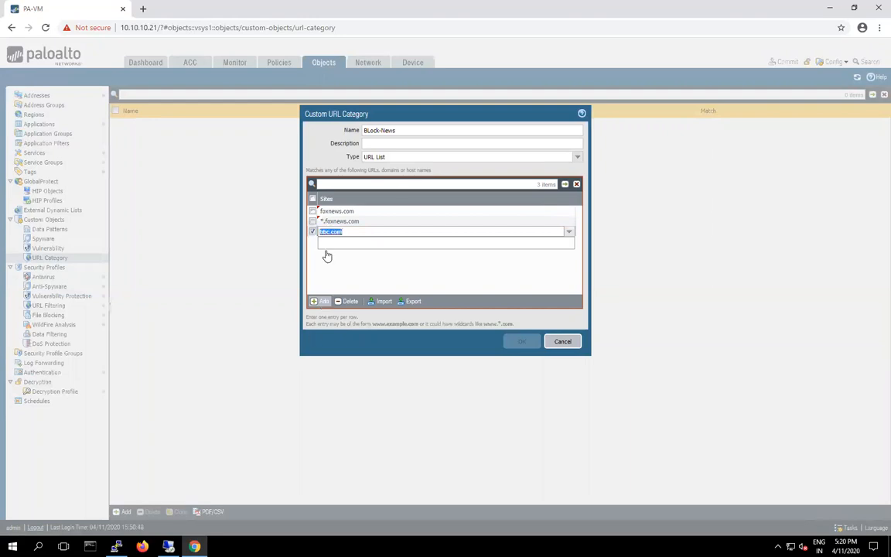
click(320, 301)
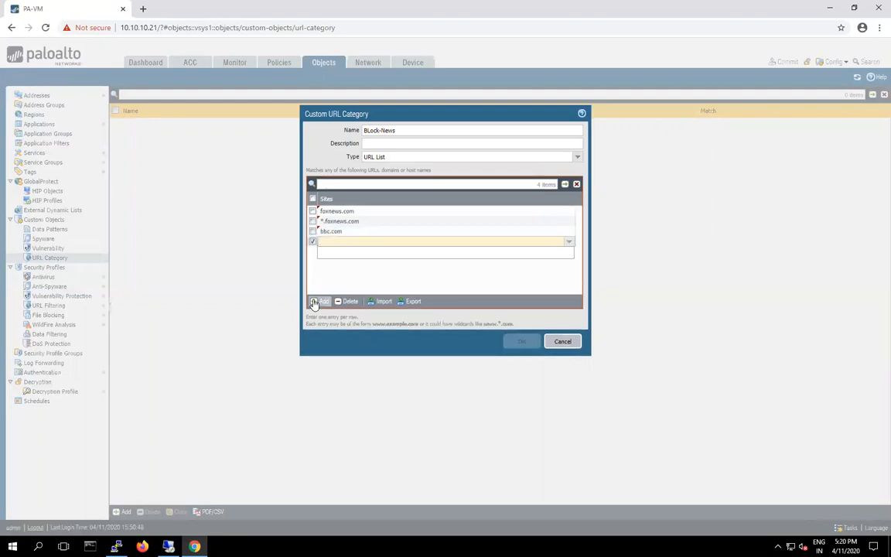
text(*.bbc.com)
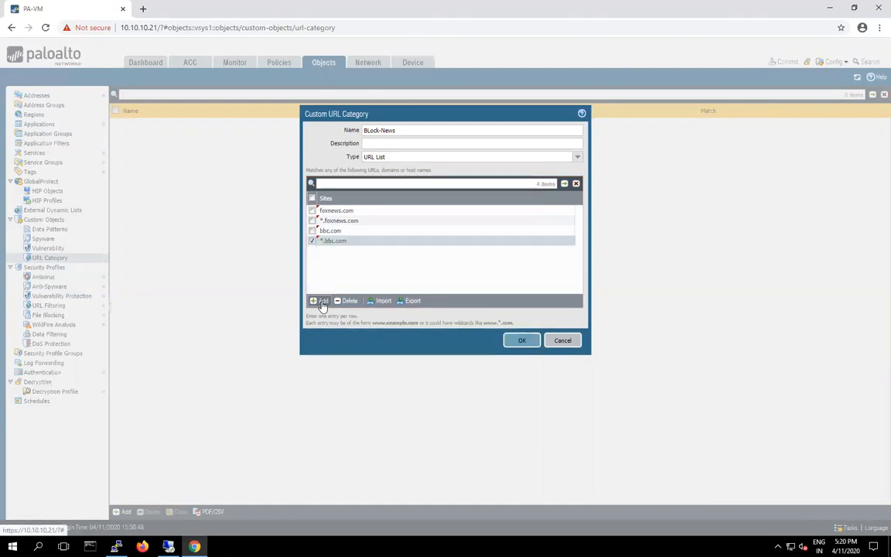
click(320, 301)
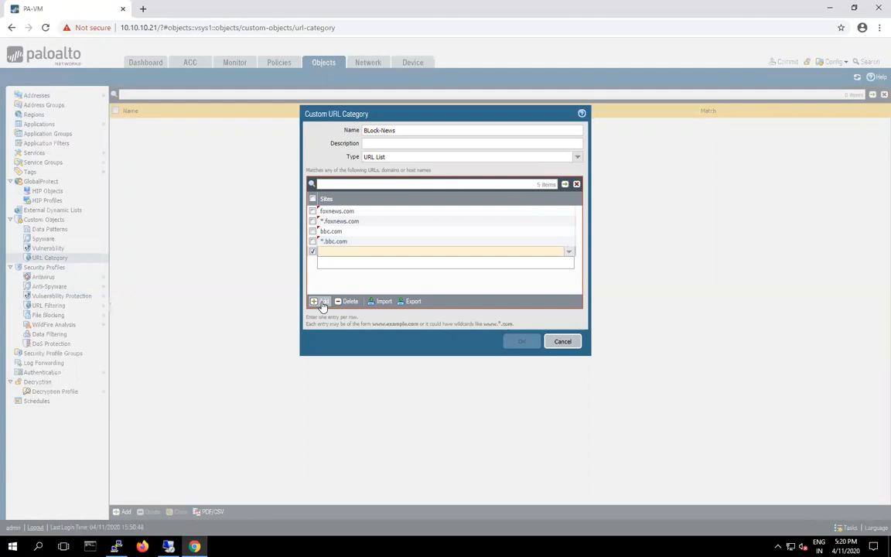
text(msnbc.com)
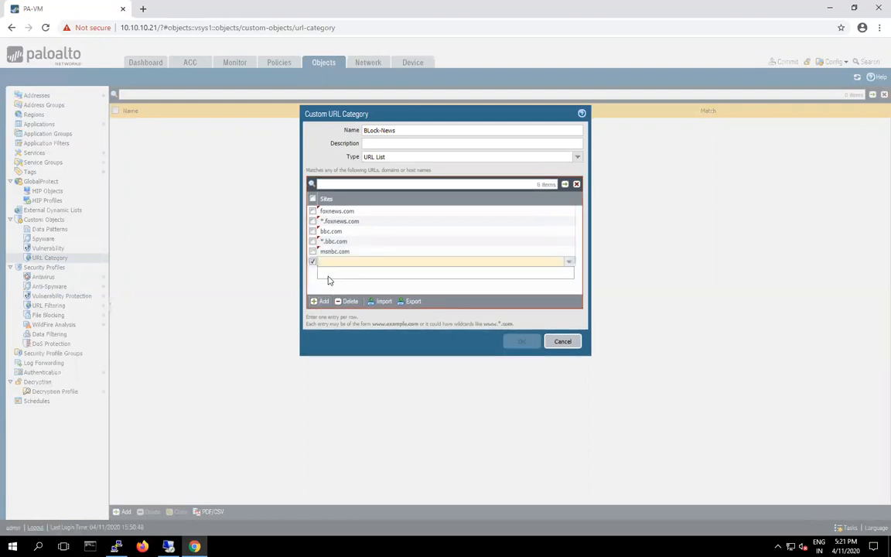
text(*.msnbc.com)
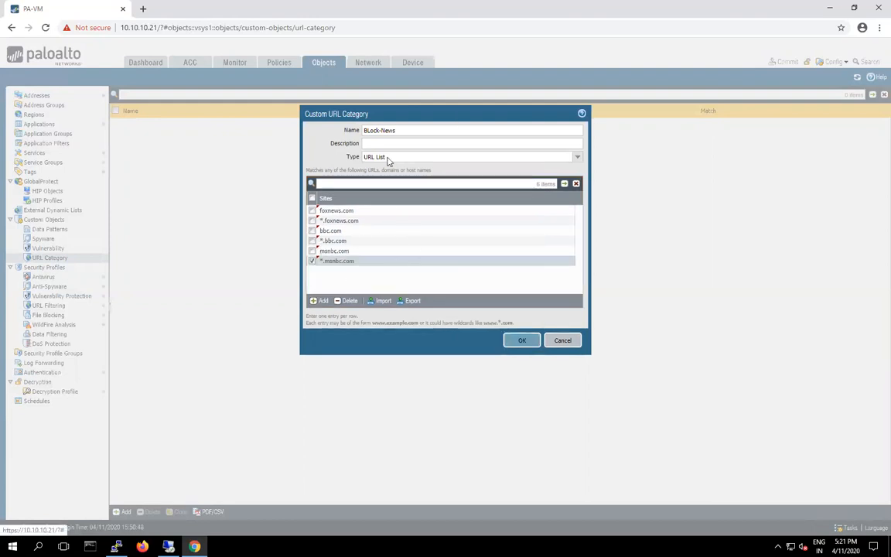
mouse_move(521, 341)
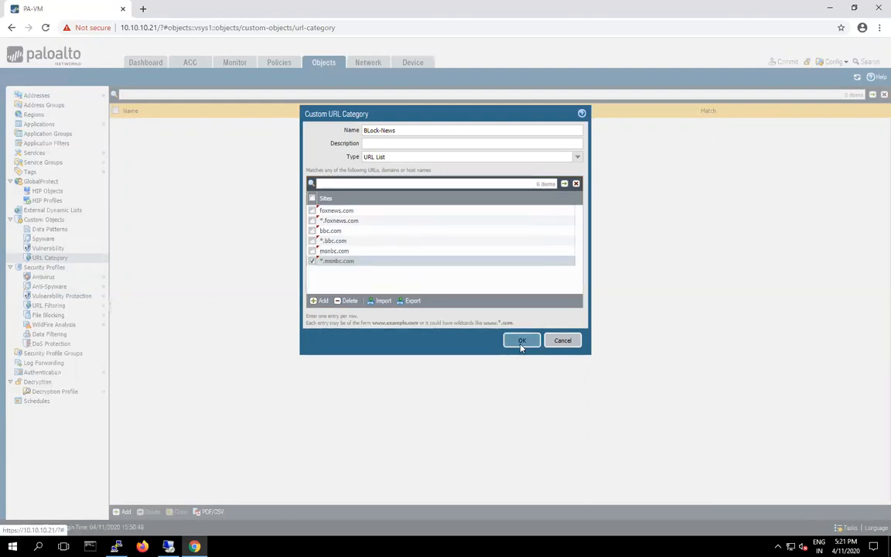
click(522, 340)
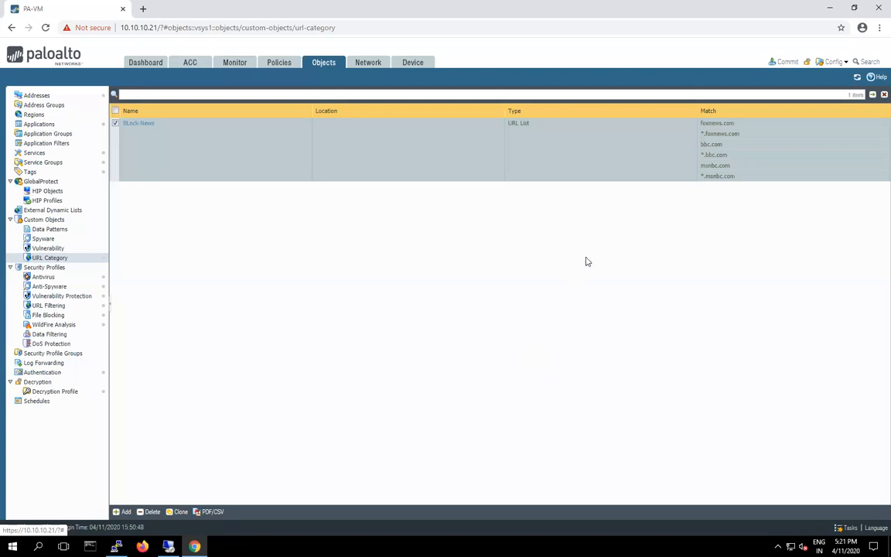
mouse_move(742, 133)
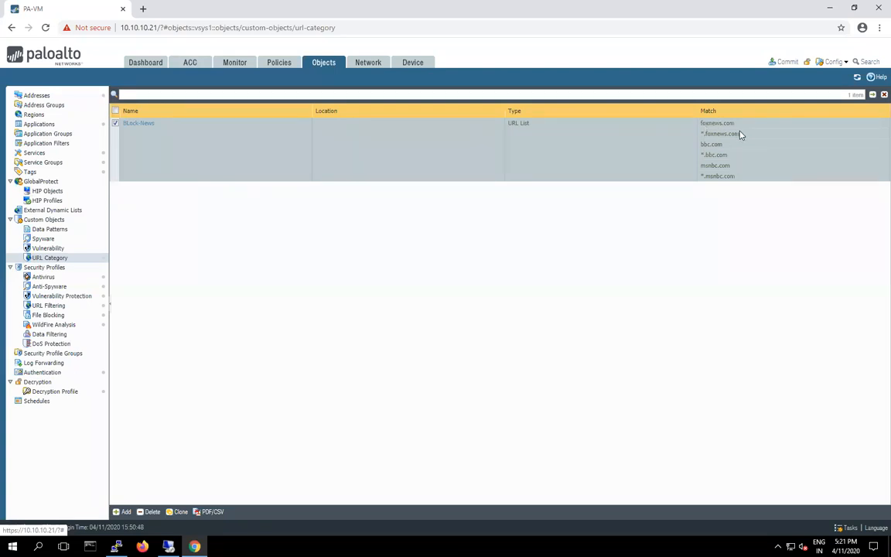
mouse_move(710, 174)
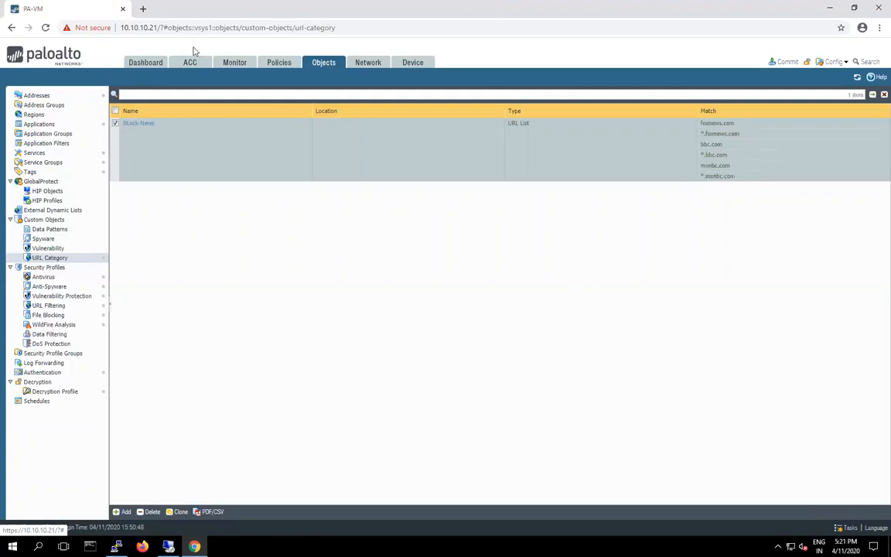
mouse_move(279, 63)
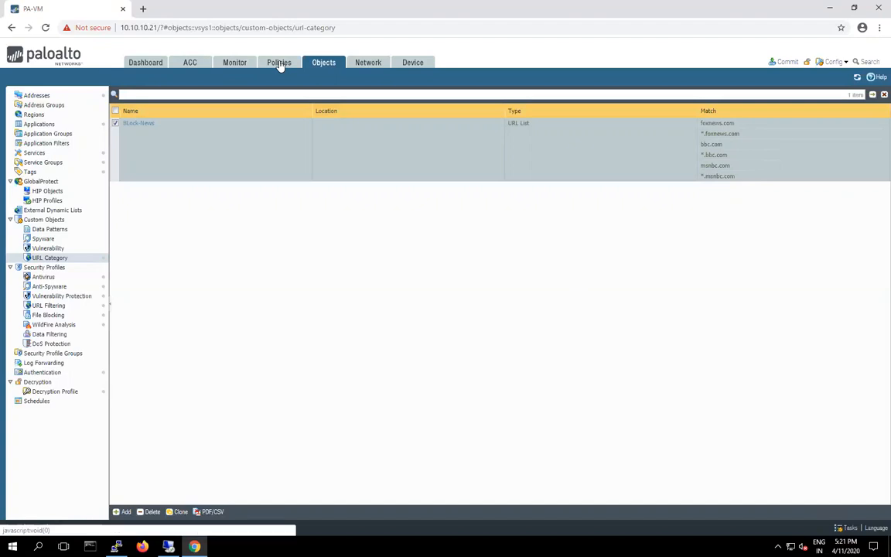
Switch to the Policies tab to view the Security rulebase.
click(280, 62)
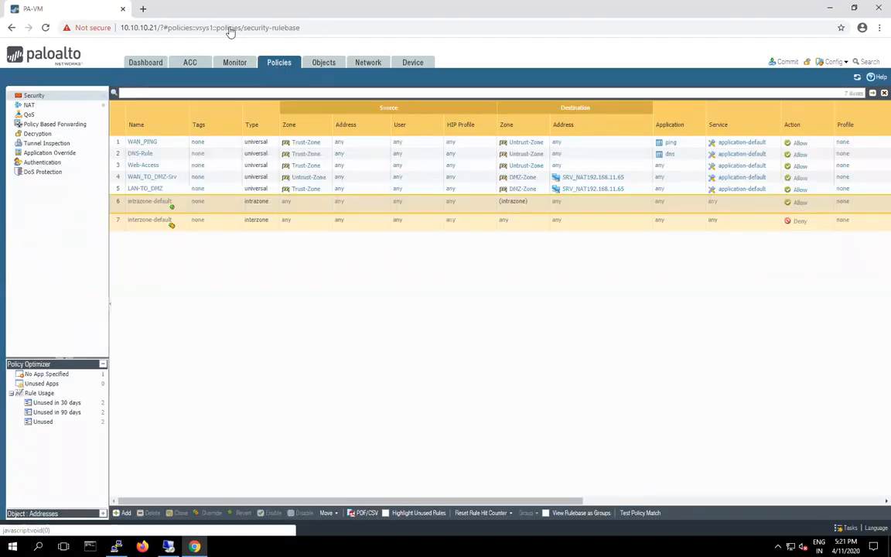
Select the Web-Access security rule and start cloning it.
click(143, 164)
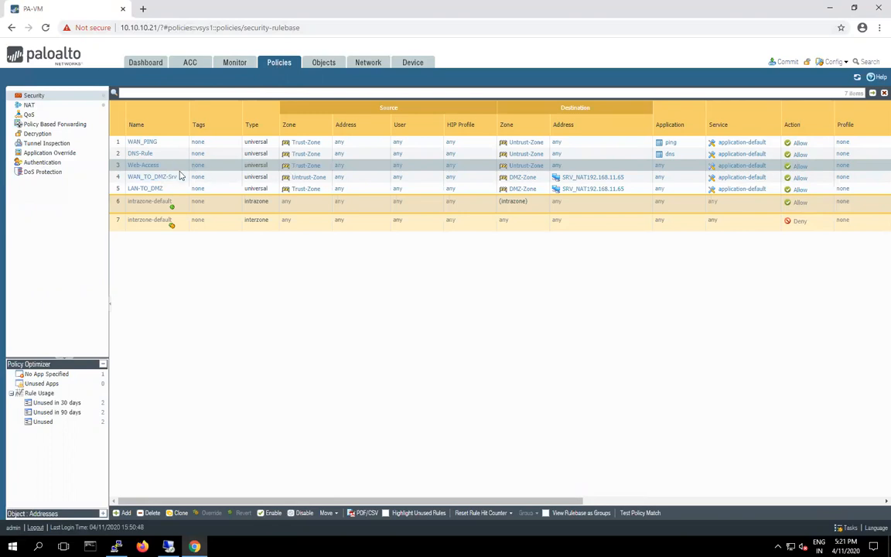
mouse_move(399, 173)
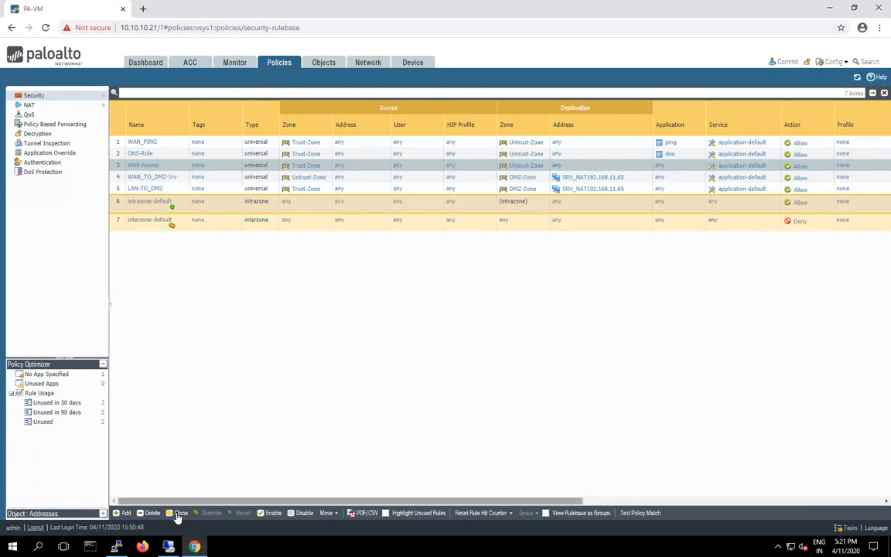
click(180, 513)
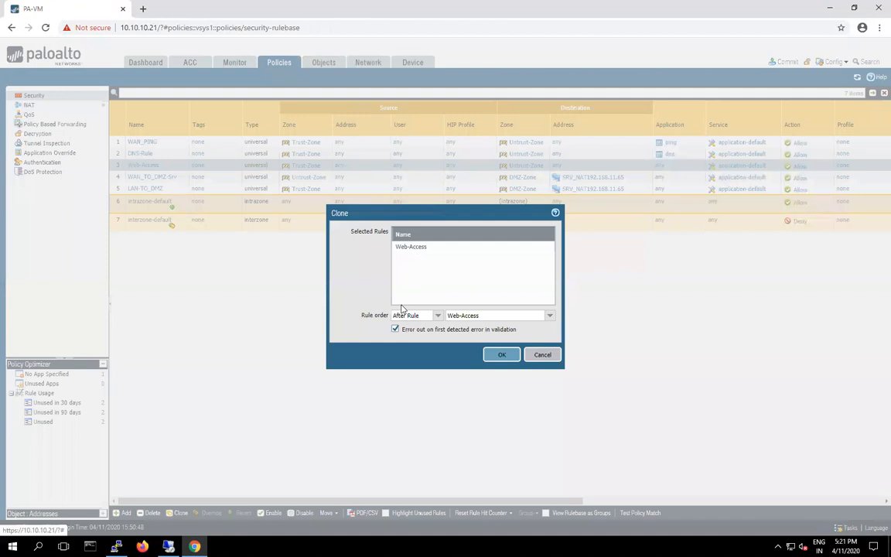
Clone Web-Access with rule order set to Before Rule, referencing Web-Access.
click(437, 315)
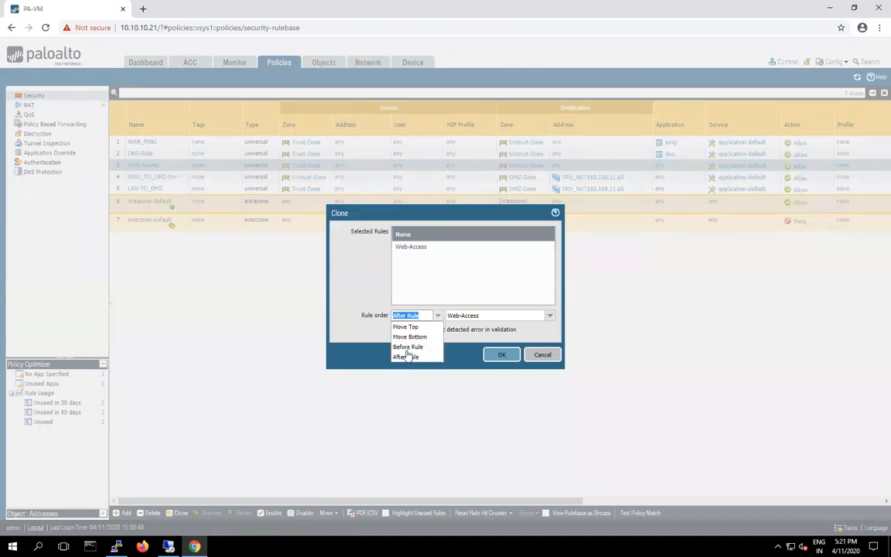
click(408, 347)
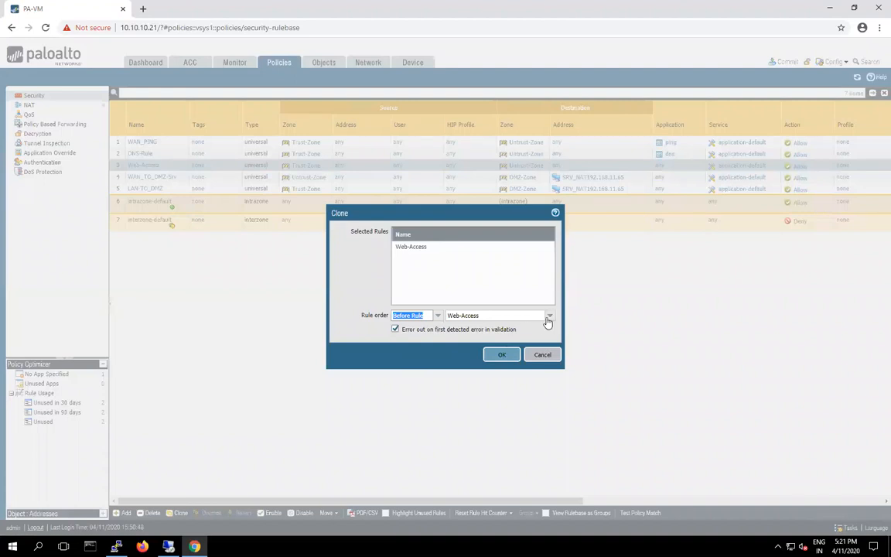
click(549, 316)
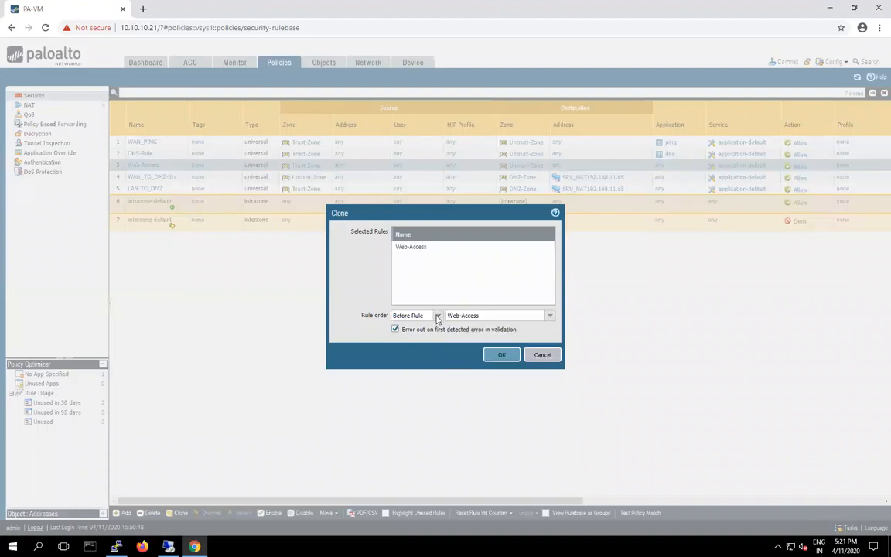
mouse_move(461, 325)
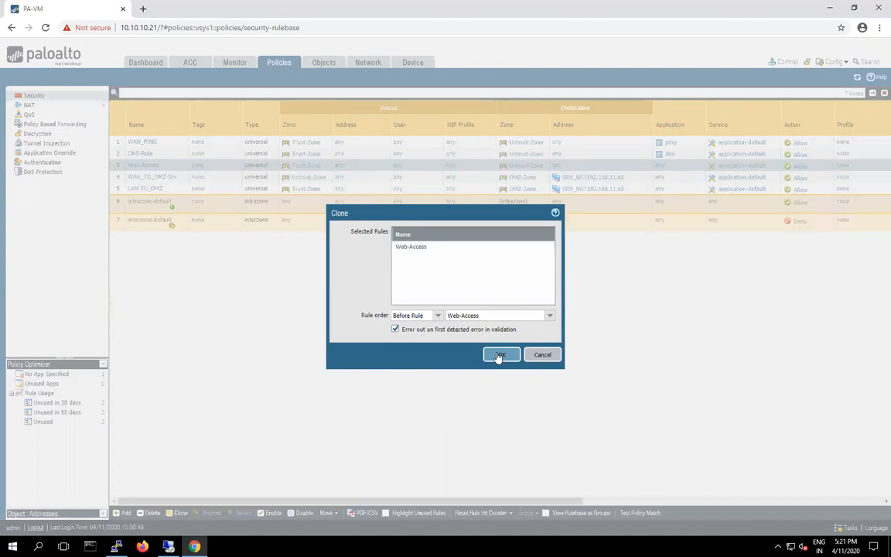
click(501, 354)
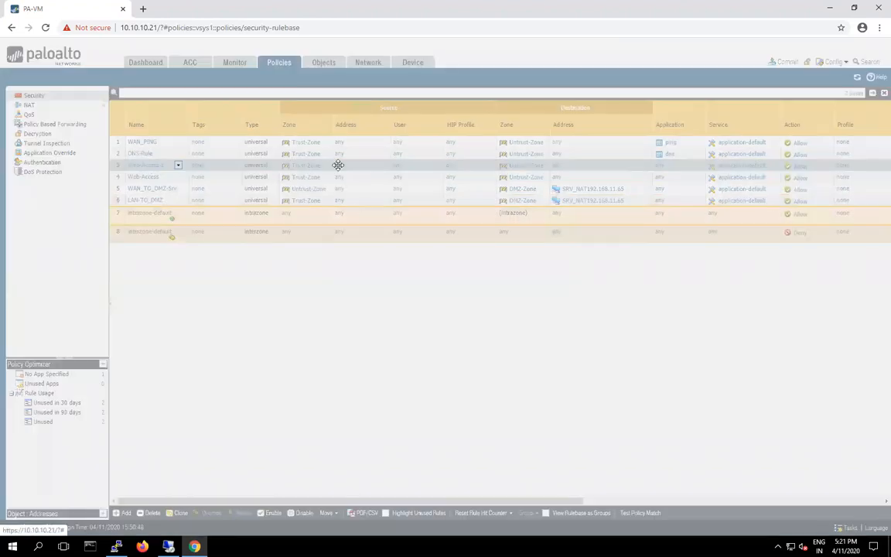
Rename the copied rule to Block_news and add the BLock-News URL category.
double_click(146, 165)
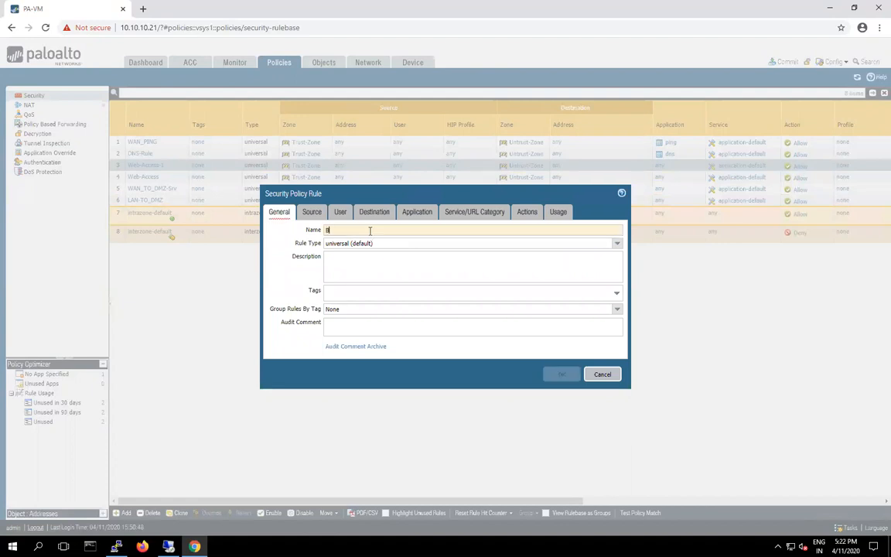
text(lock_nvi)
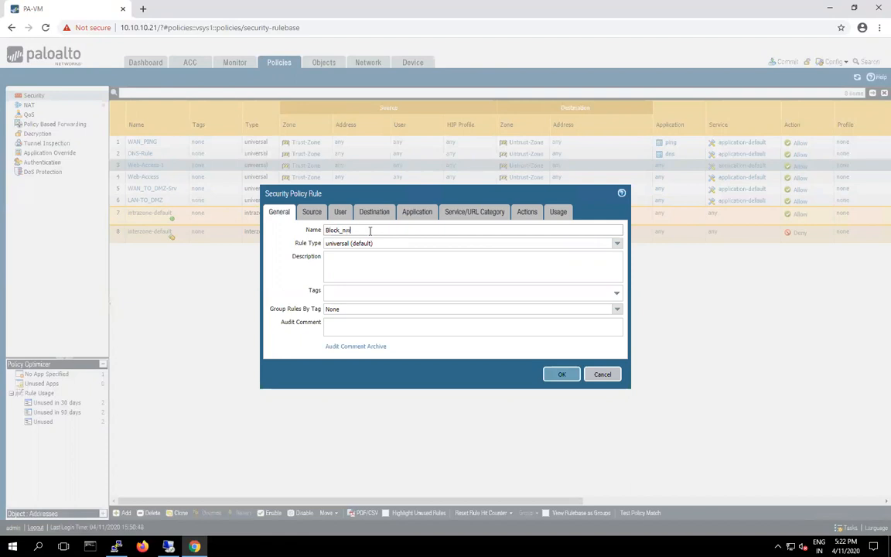
text(ews)
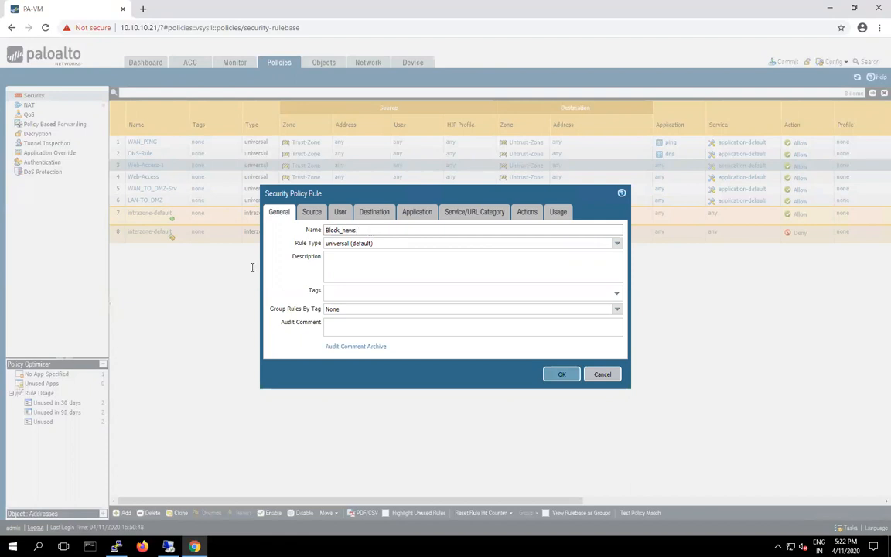
click(312, 211)
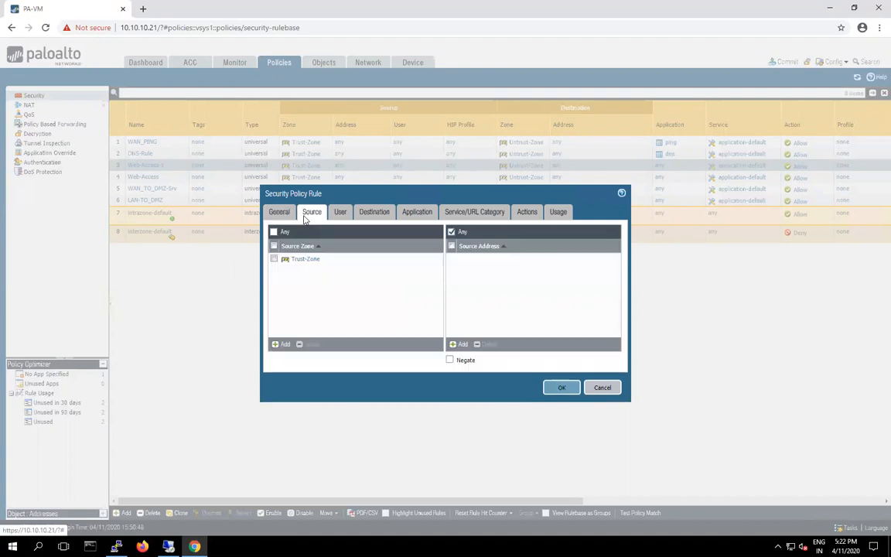
click(374, 212)
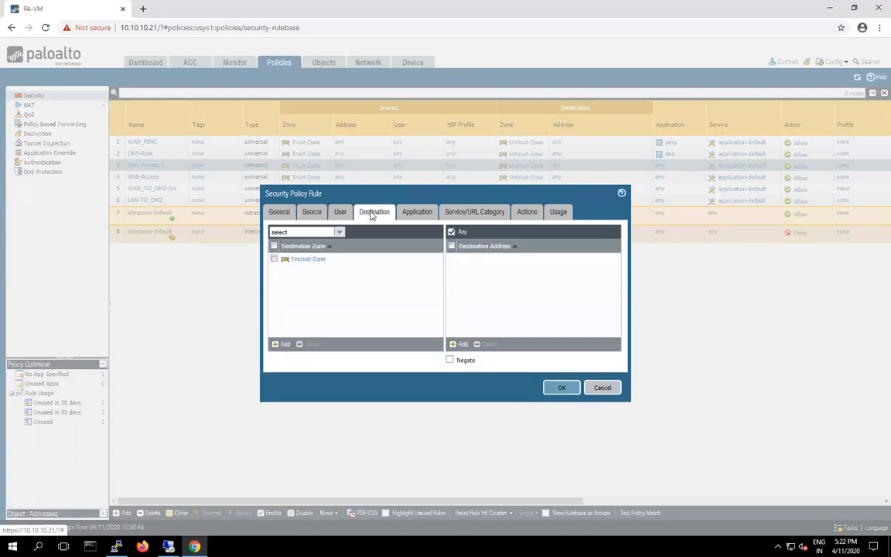
click(474, 211)
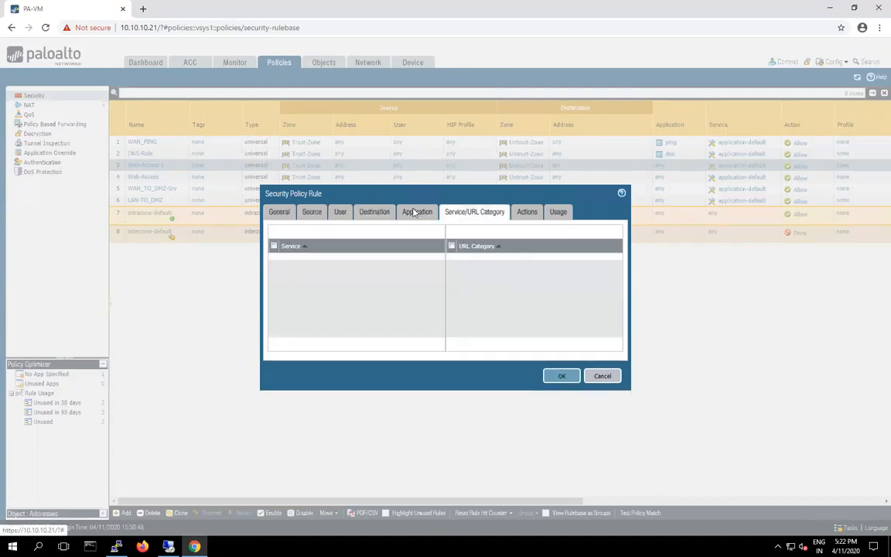
click(474, 212)
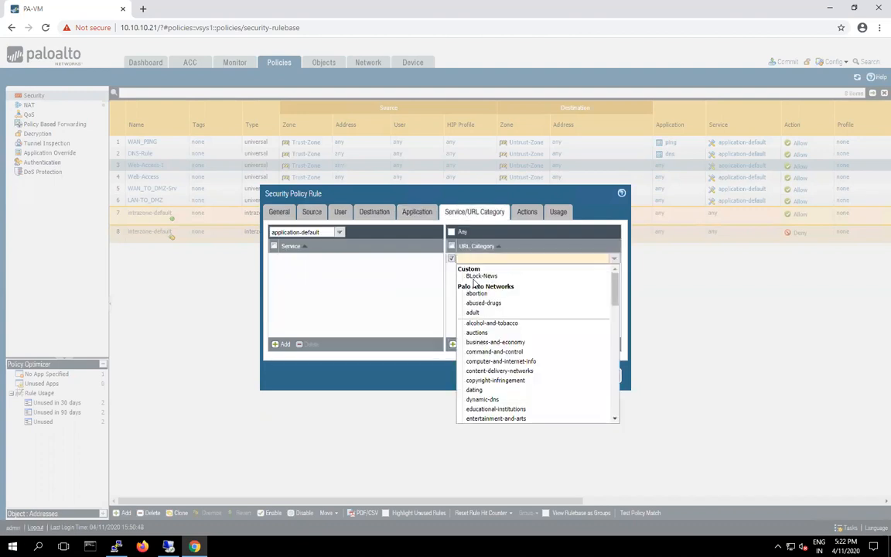
click(482, 276)
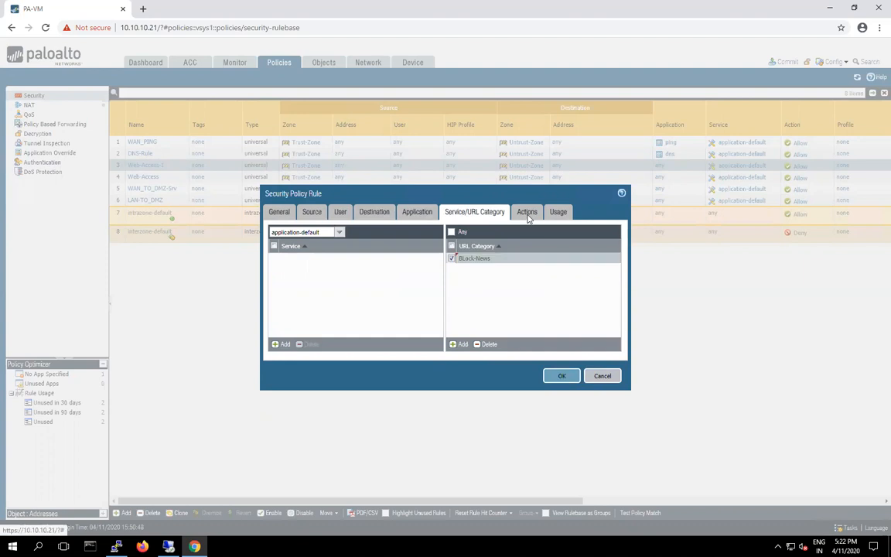
Set the rule's action to Deny and save Block_news.
click(527, 211)
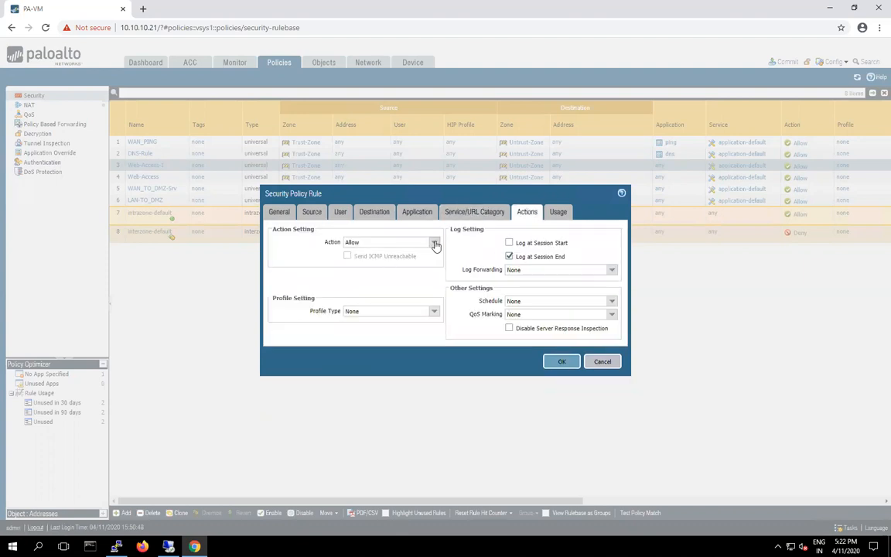
click(435, 242)
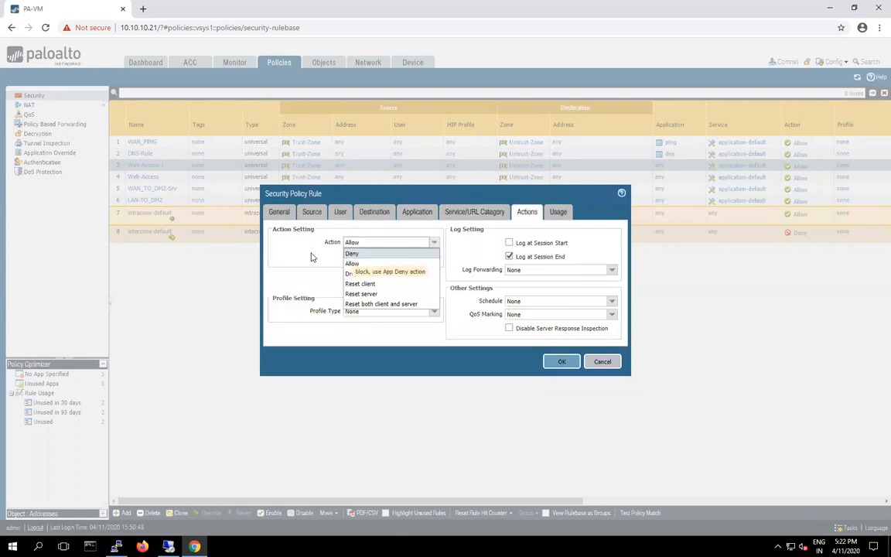
click(352, 253)
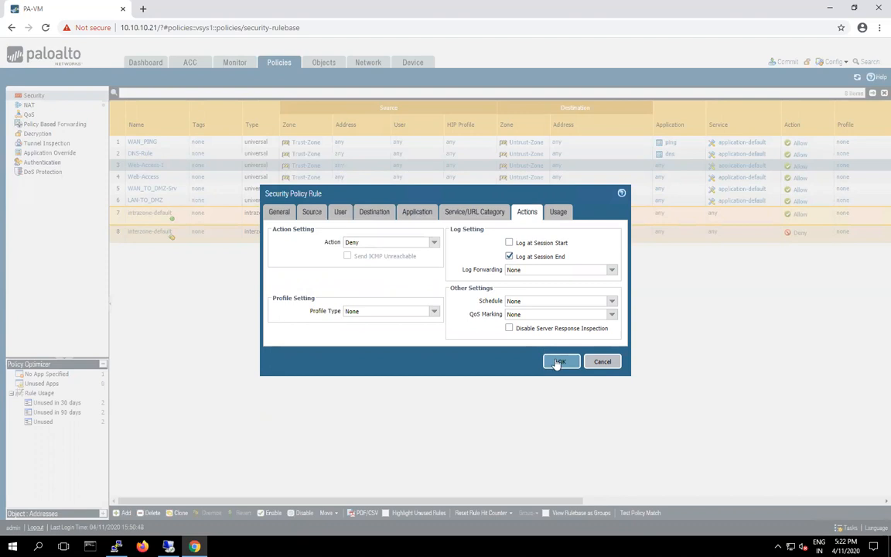
click(560, 361)
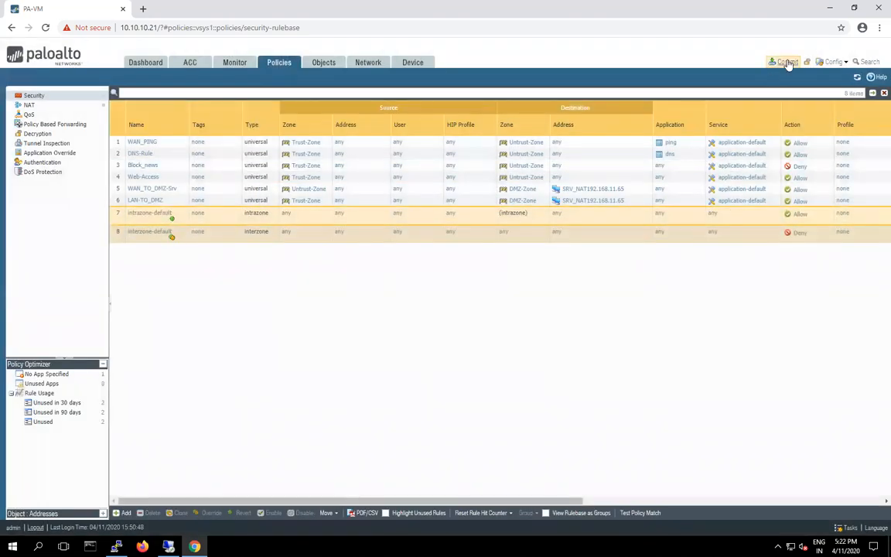
Commit all pending changes, list sessions with show session all, and close the success report.
click(787, 62)
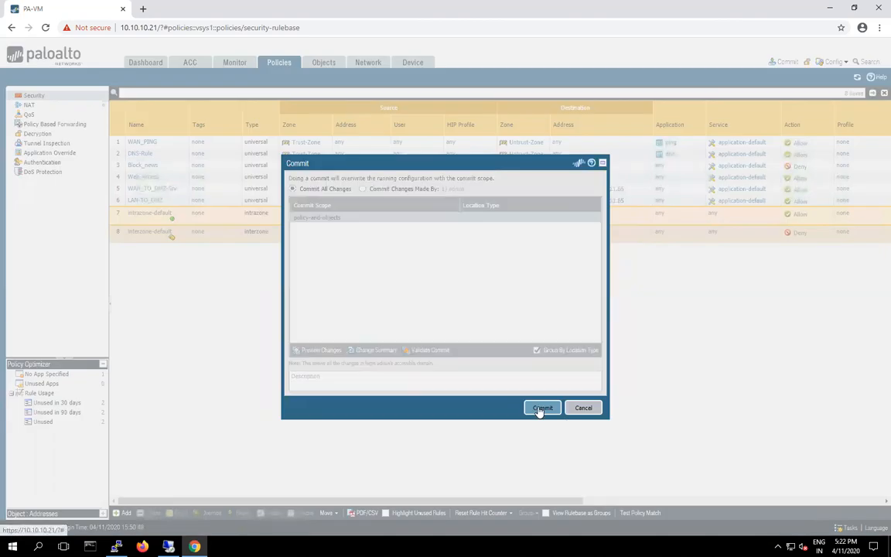
click(542, 408)
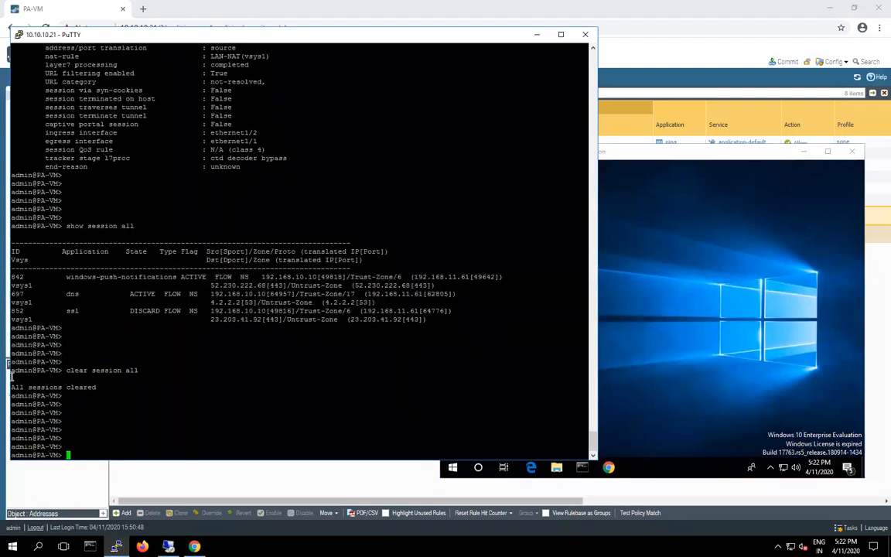
text(show session all)
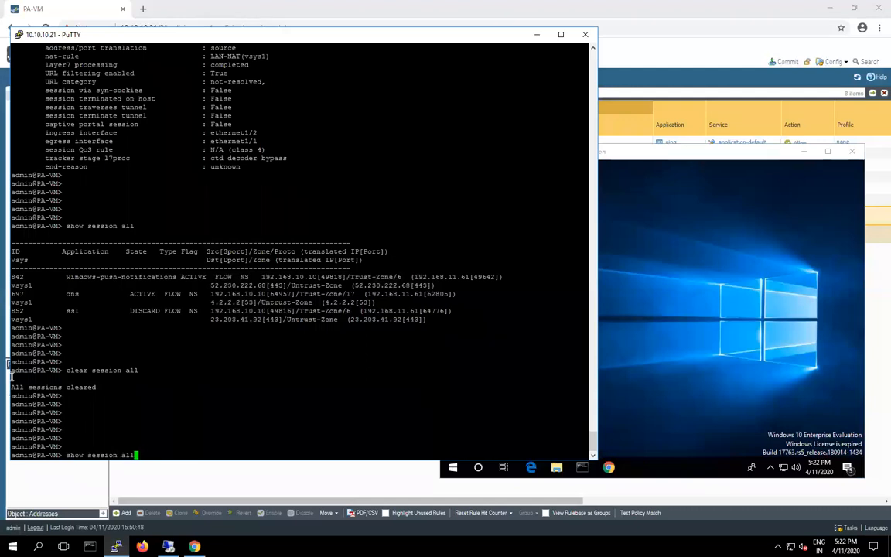
key(Return)
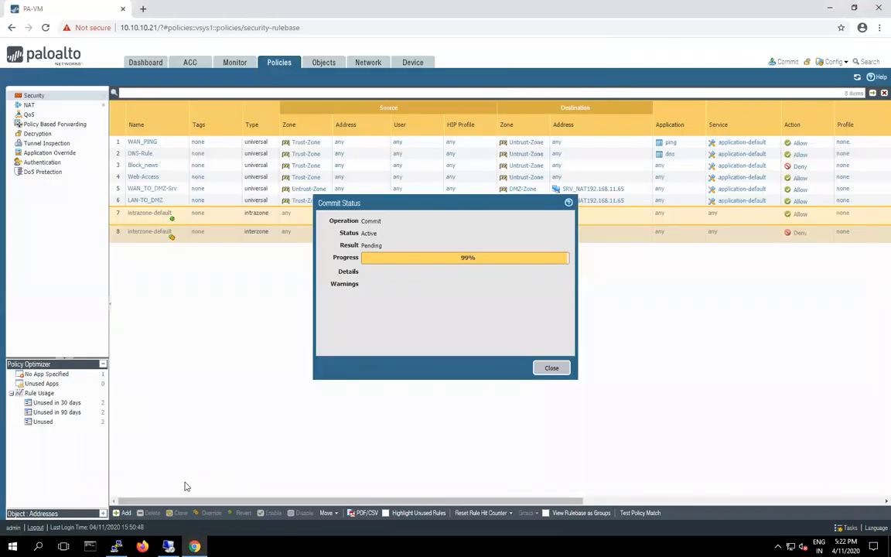
mouse_move(506, 311)
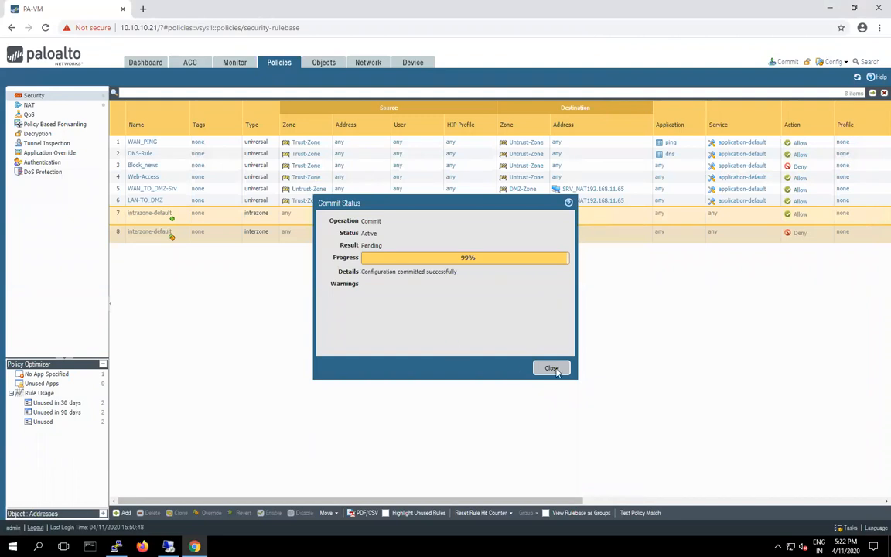
click(552, 367)
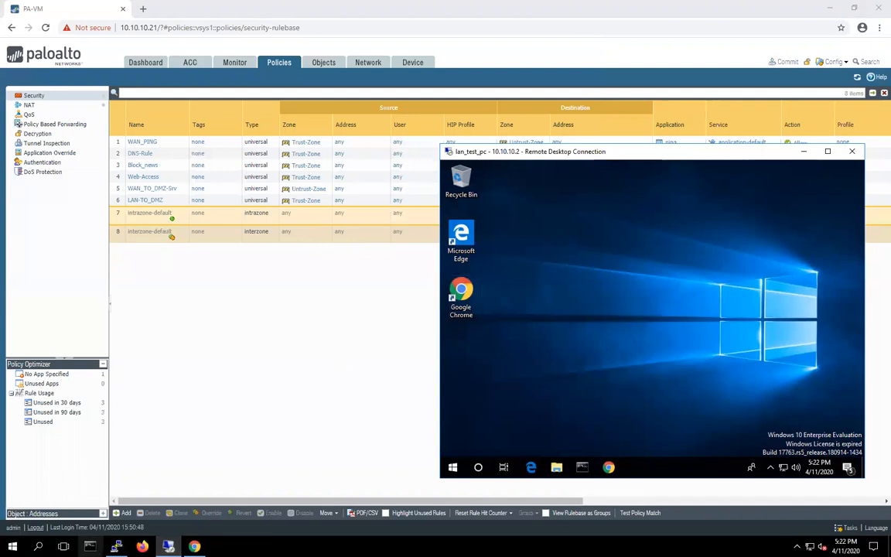
Browse to bbc in Chrome on the test PC, then list firewall sessions again.
click(89, 546)
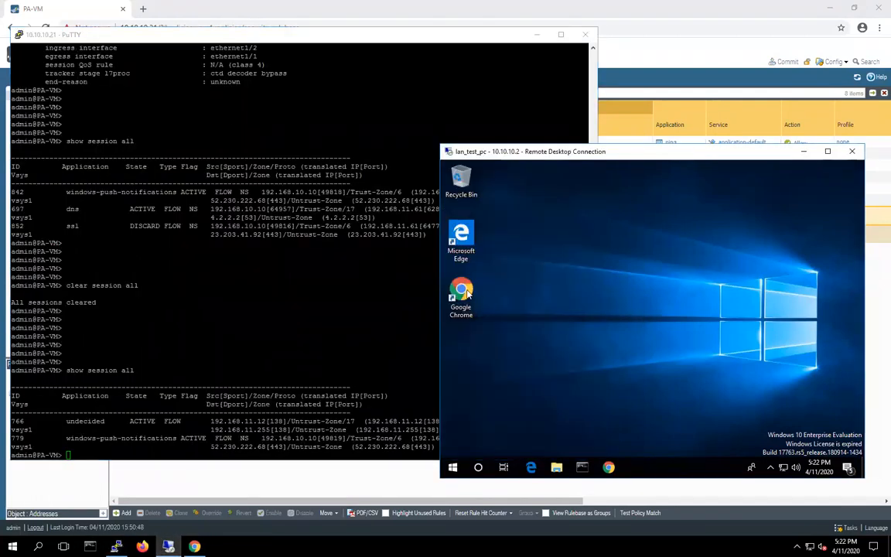
double_click(461, 294)
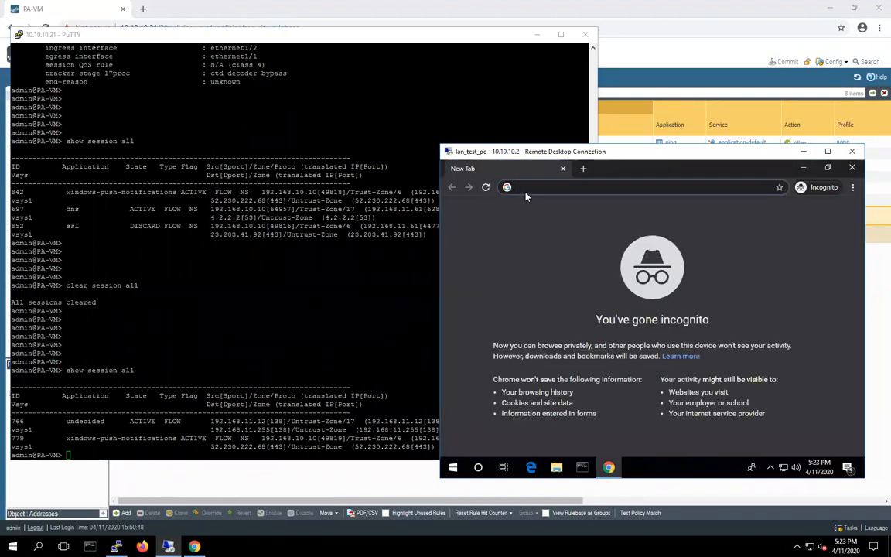
text(bbc)
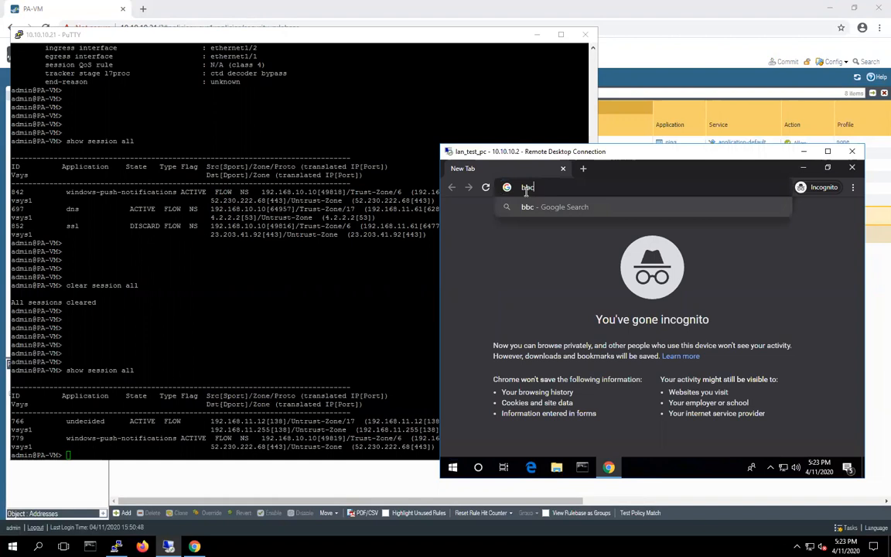
key(Return)
text(show session all)
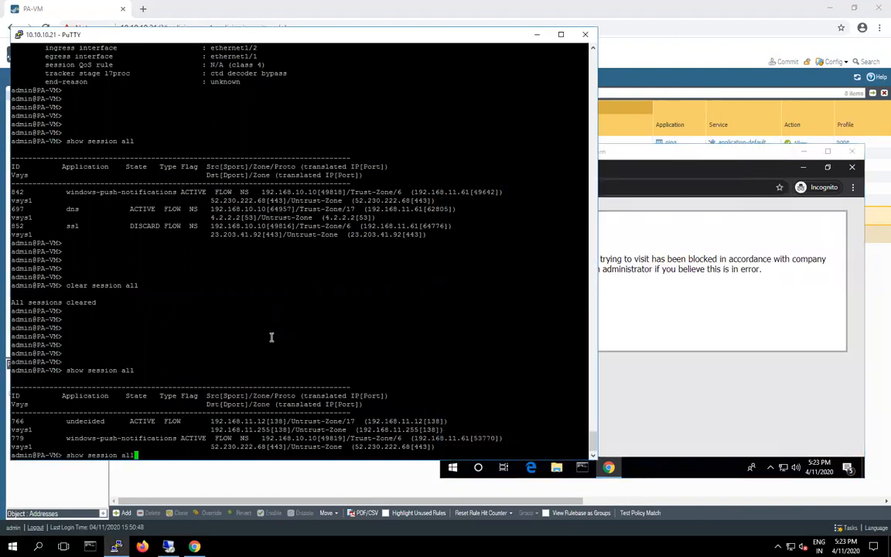
key(Return)
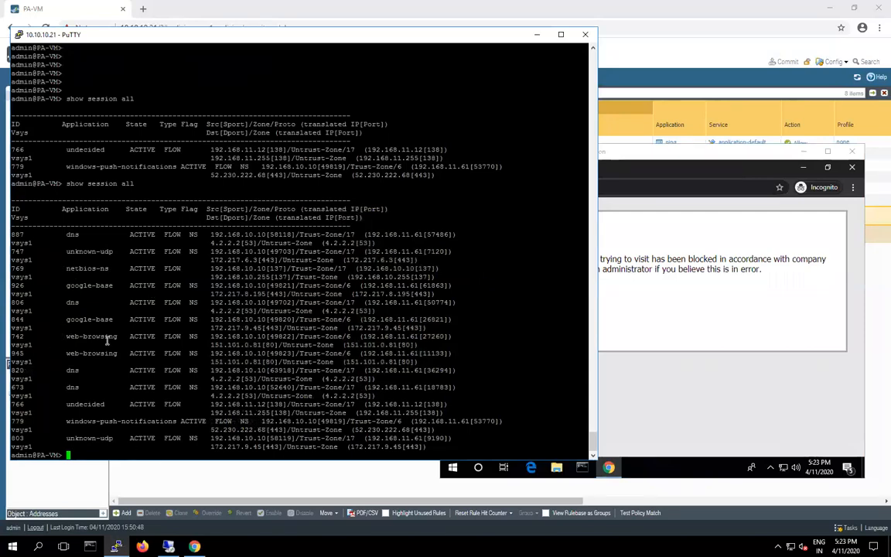
Show session 742's details in PuTTY and highlight its threat end-reason.
double_click(91, 335)
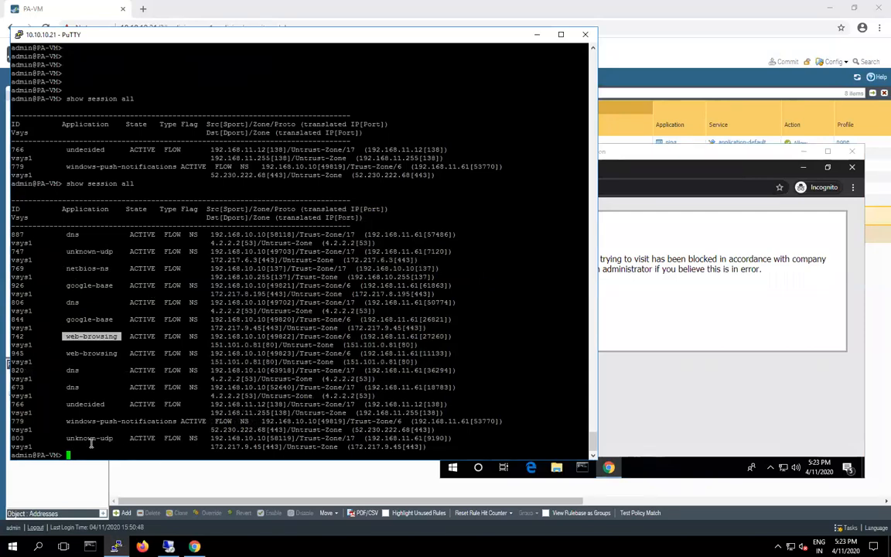
text(show session ?)
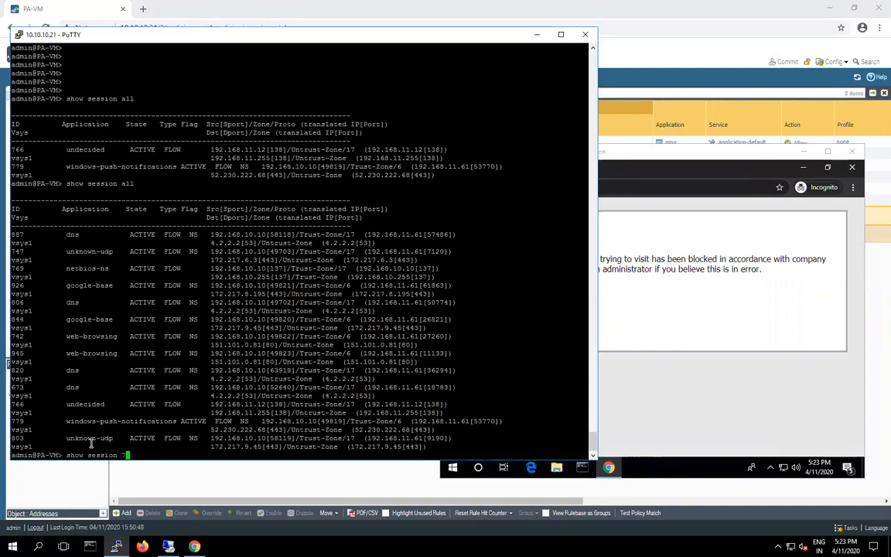
text(742)
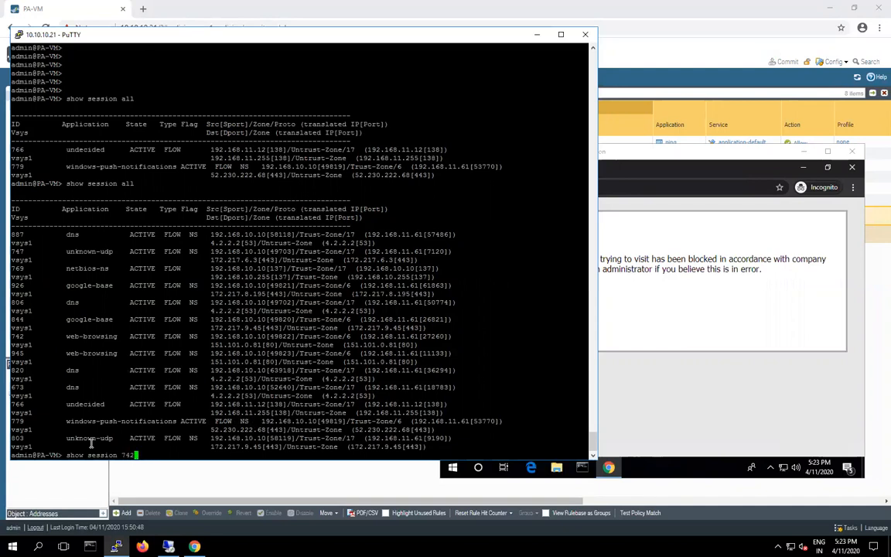
key(Return)
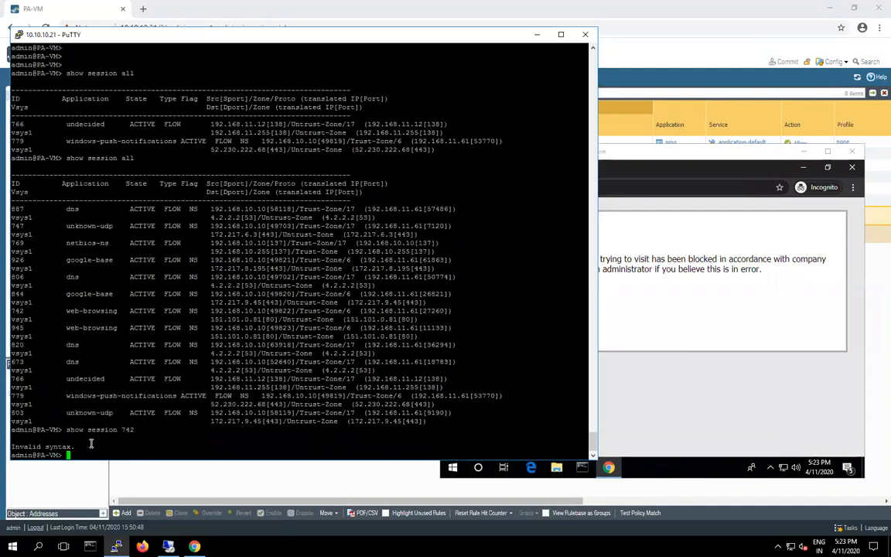
text(show session)
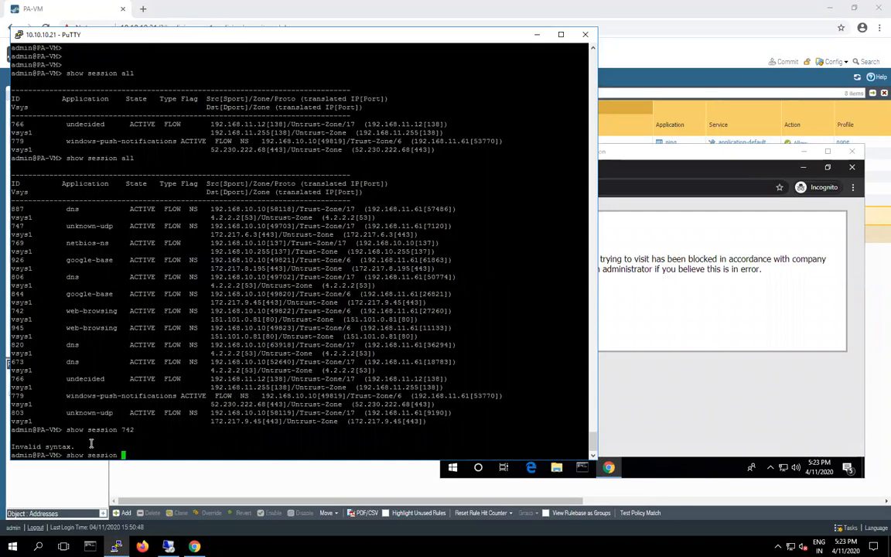
text(id)
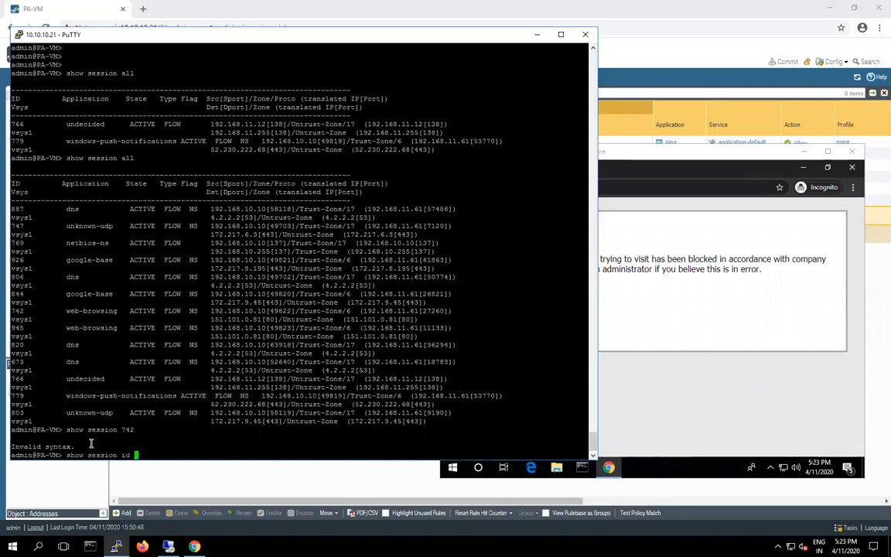
text(74)
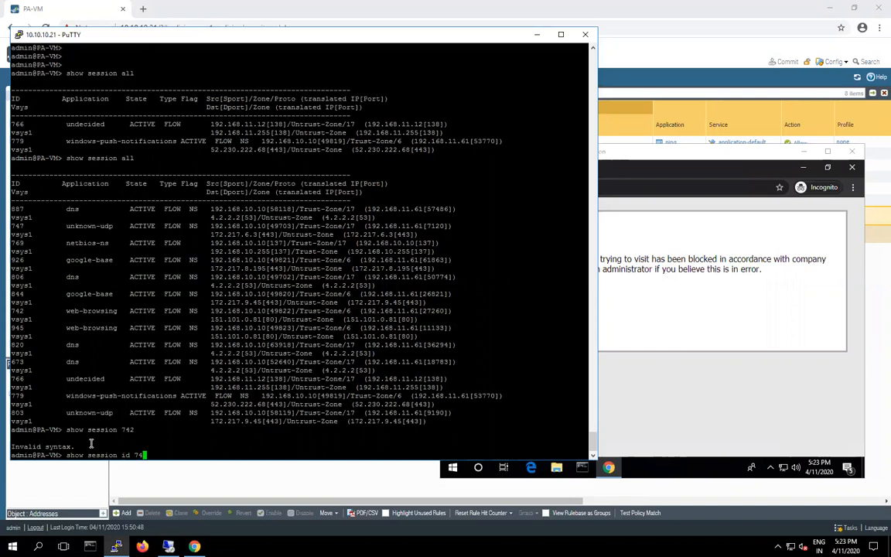
key(Return)
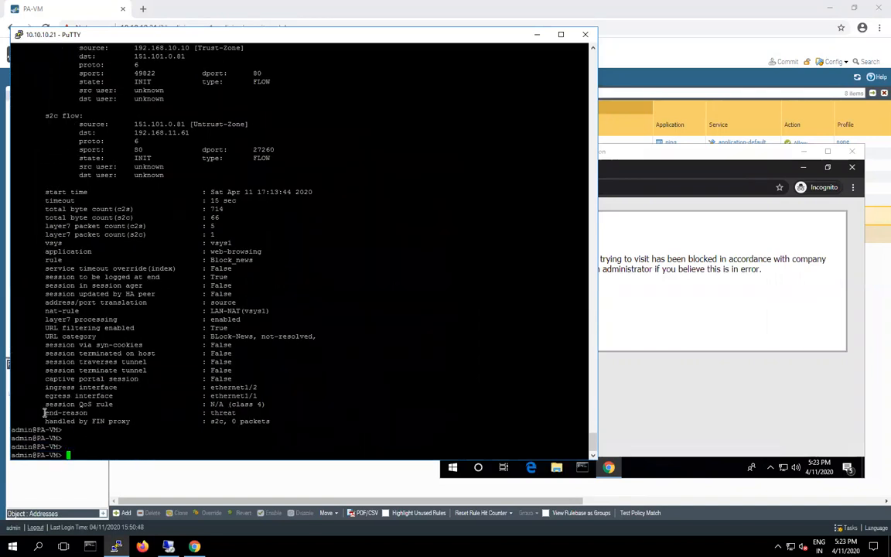
double_click(65, 413)
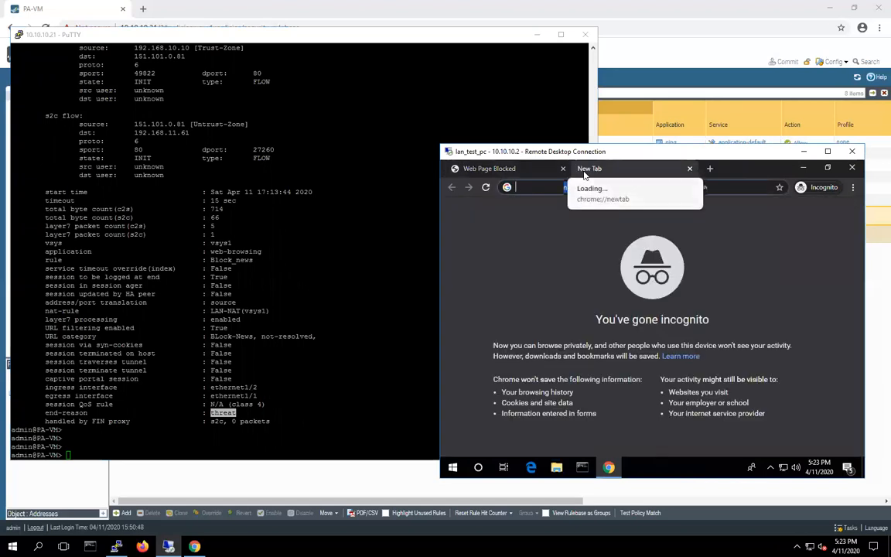
Visit foxnews.com, msnbc.com, google.com and facebook.com in new Chrome tabs on the test PC.
text(facebook.com)
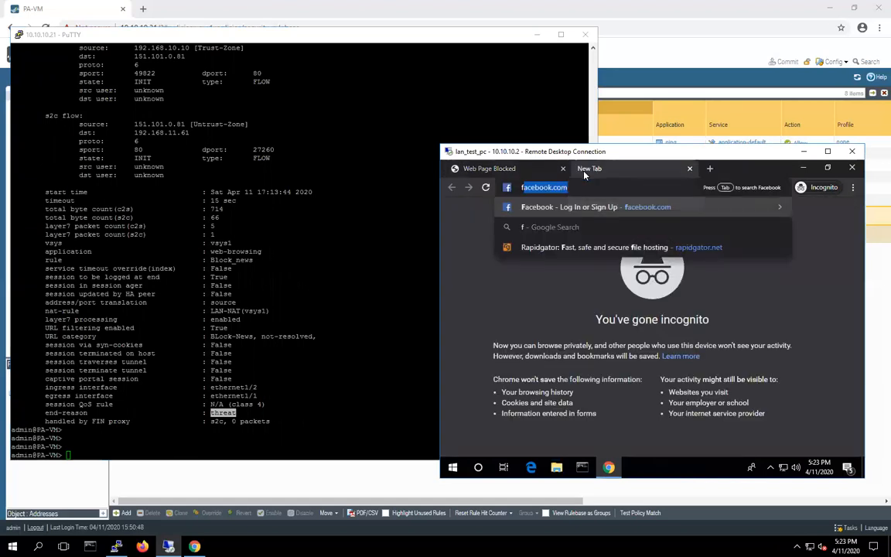
text(foxnews.com)
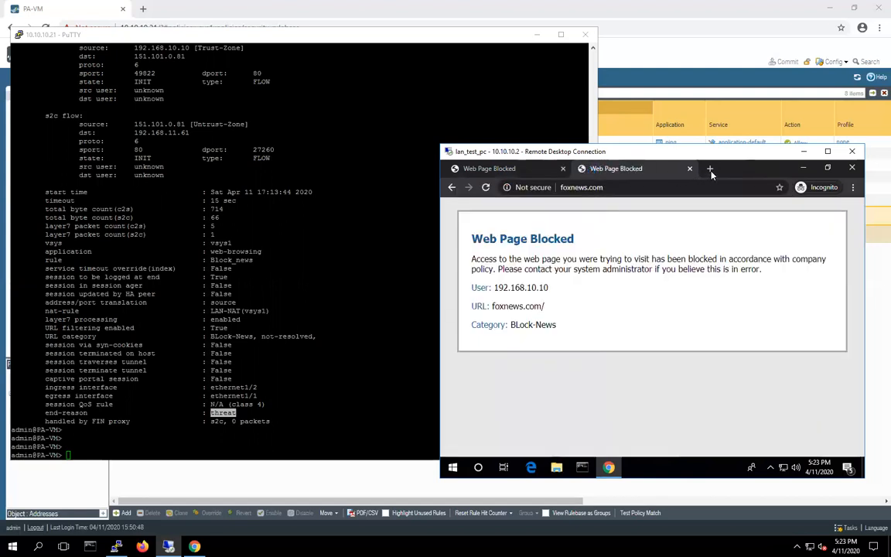
click(710, 168)
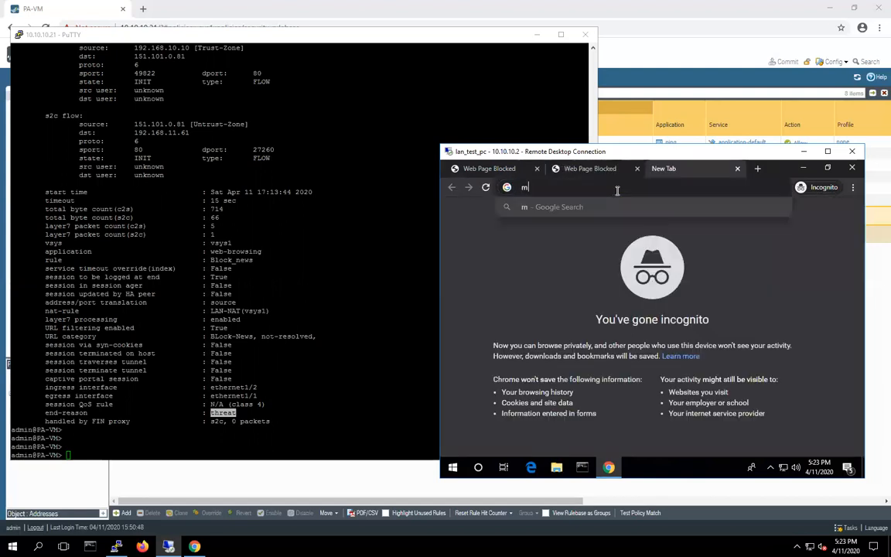
text(snbc)
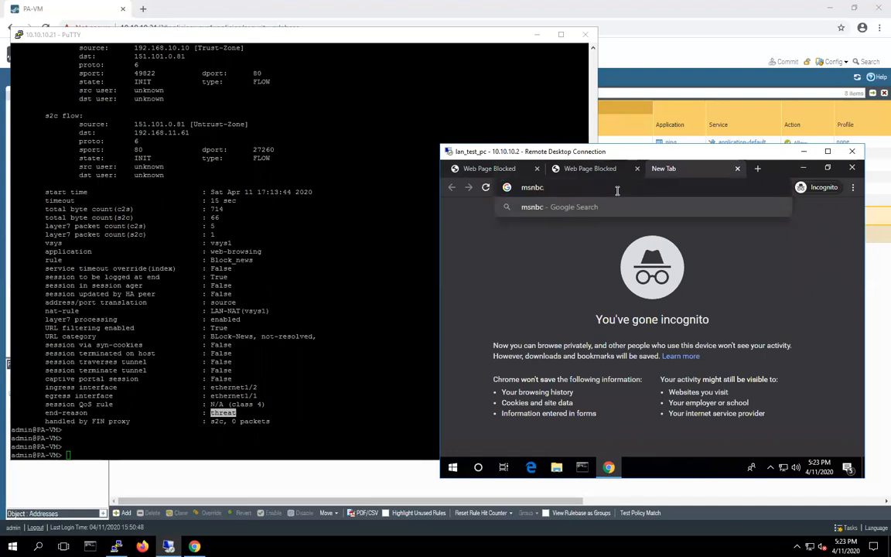
key(Return)
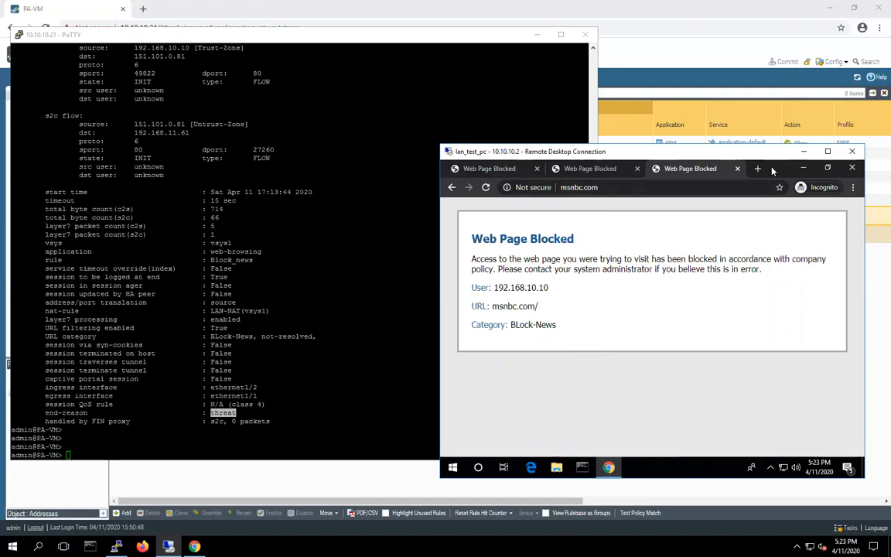
click(758, 169)
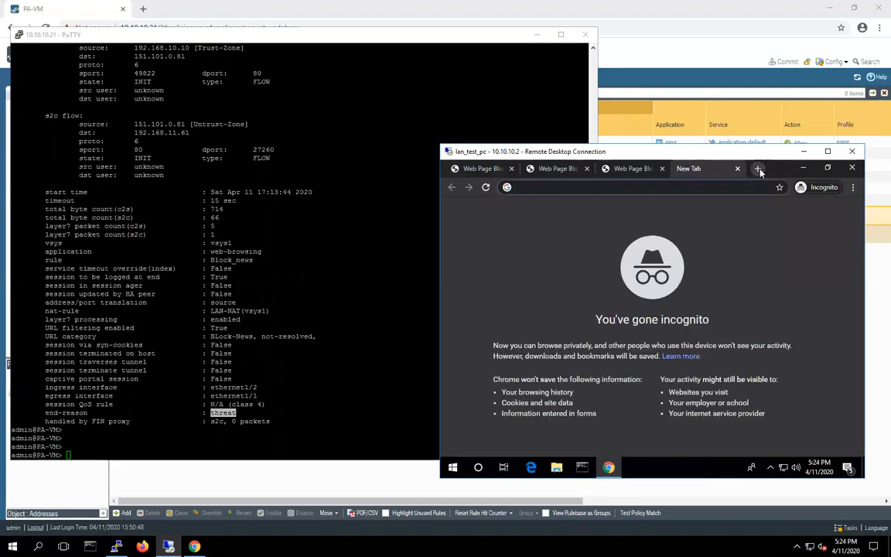
text(google.com)
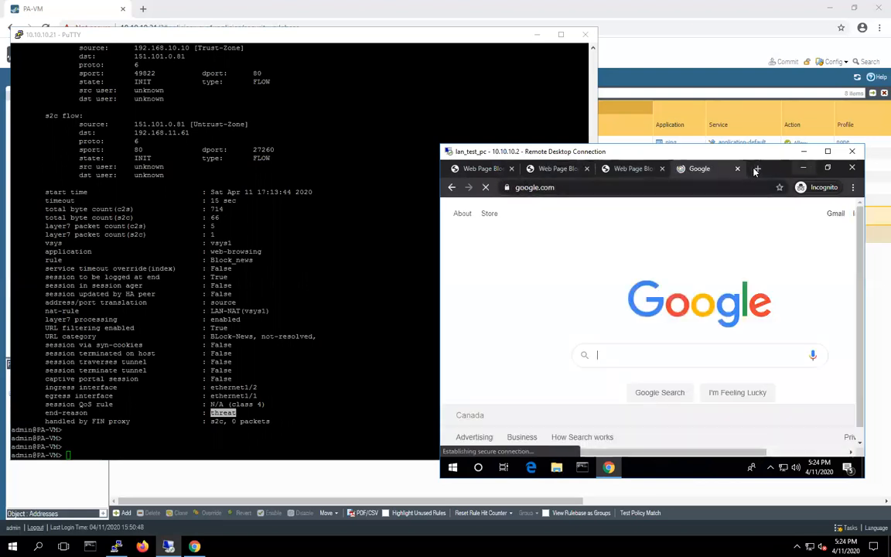
click(758, 168)
text(facebook.com)
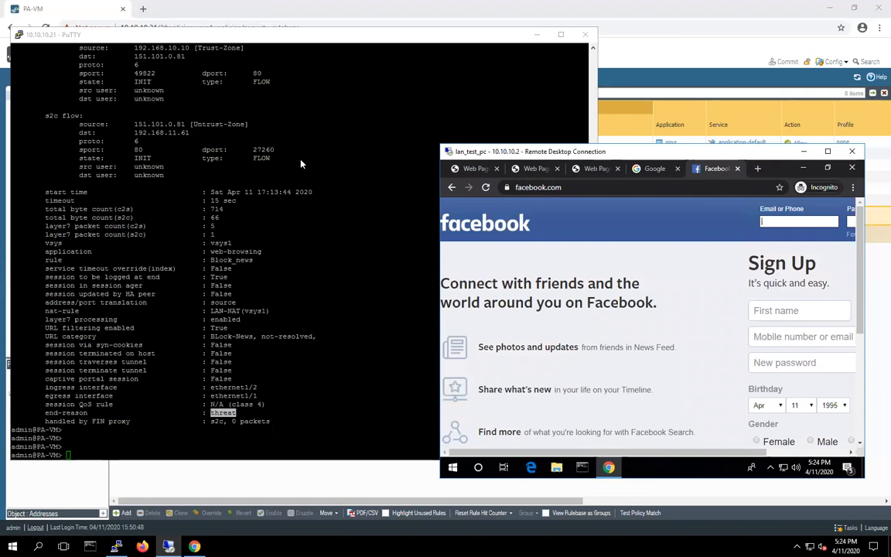
mouse_move(311, 352)
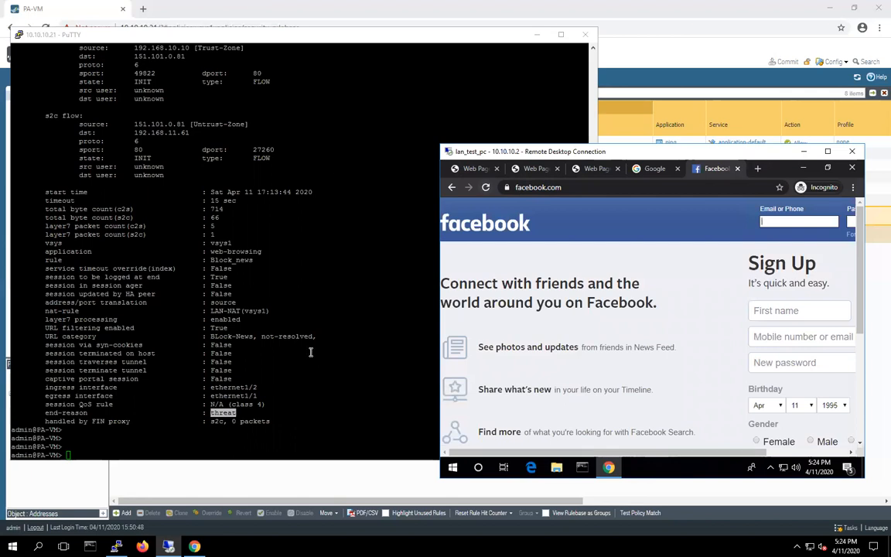